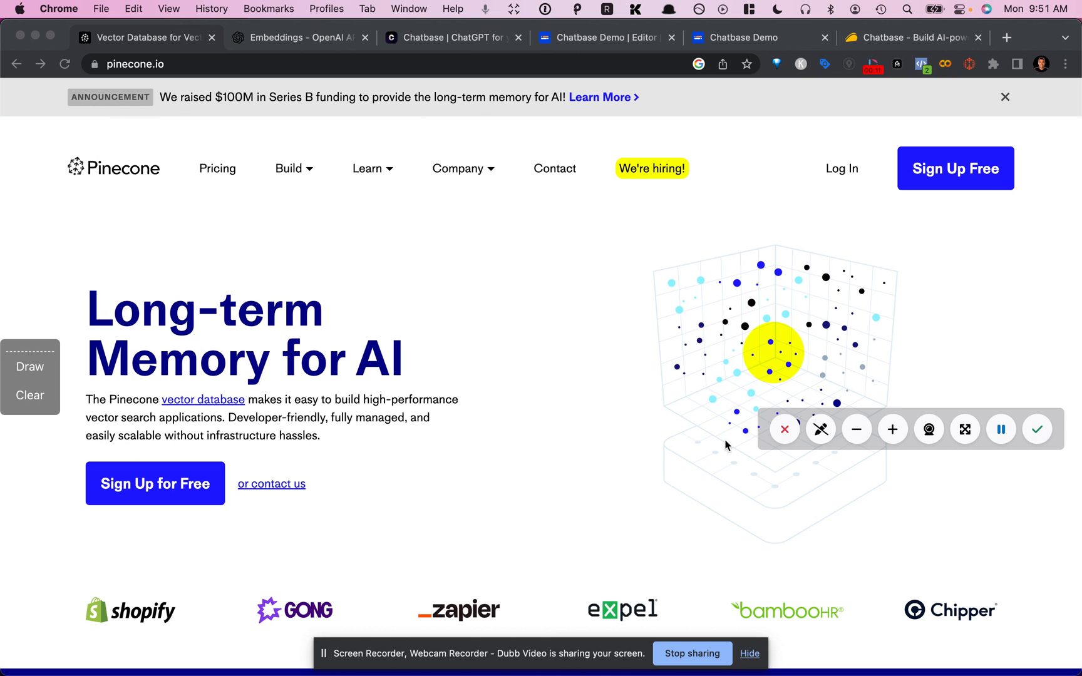
mouse_move(330, 380)
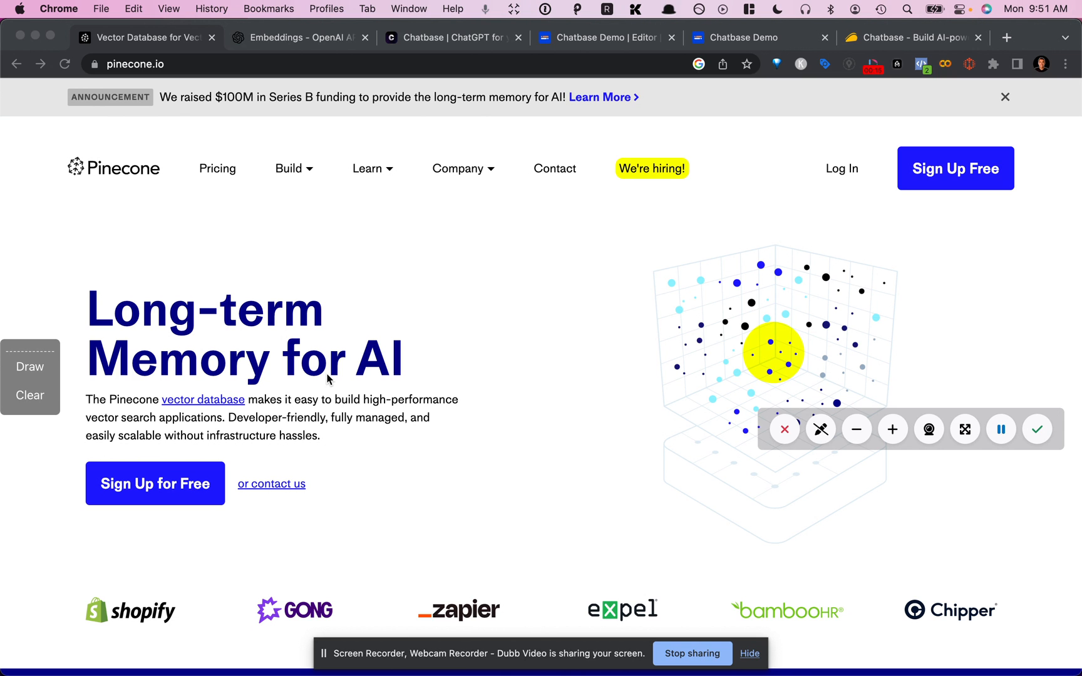
mouse_move(368, 383)
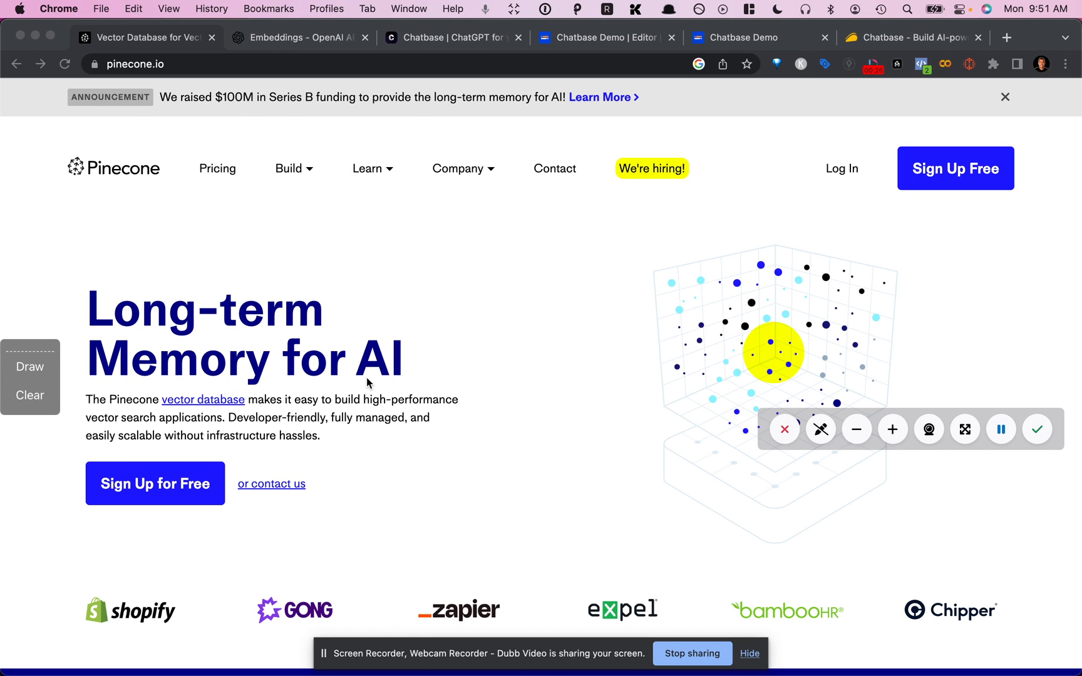
mouse_move(389, 387)
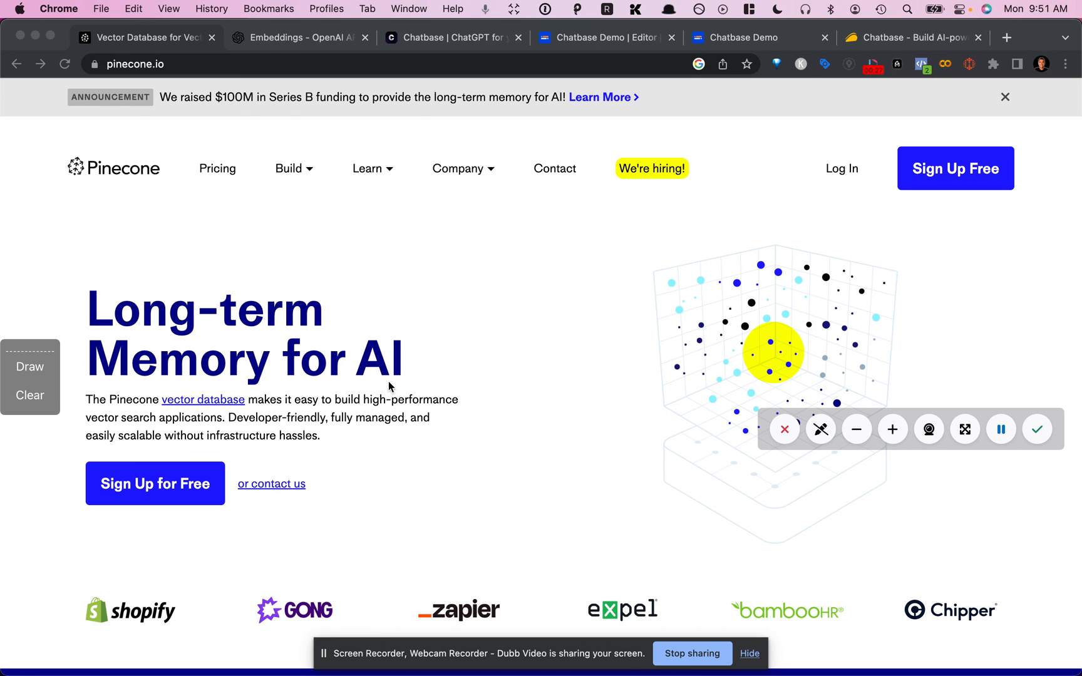
mouse_move(397, 449)
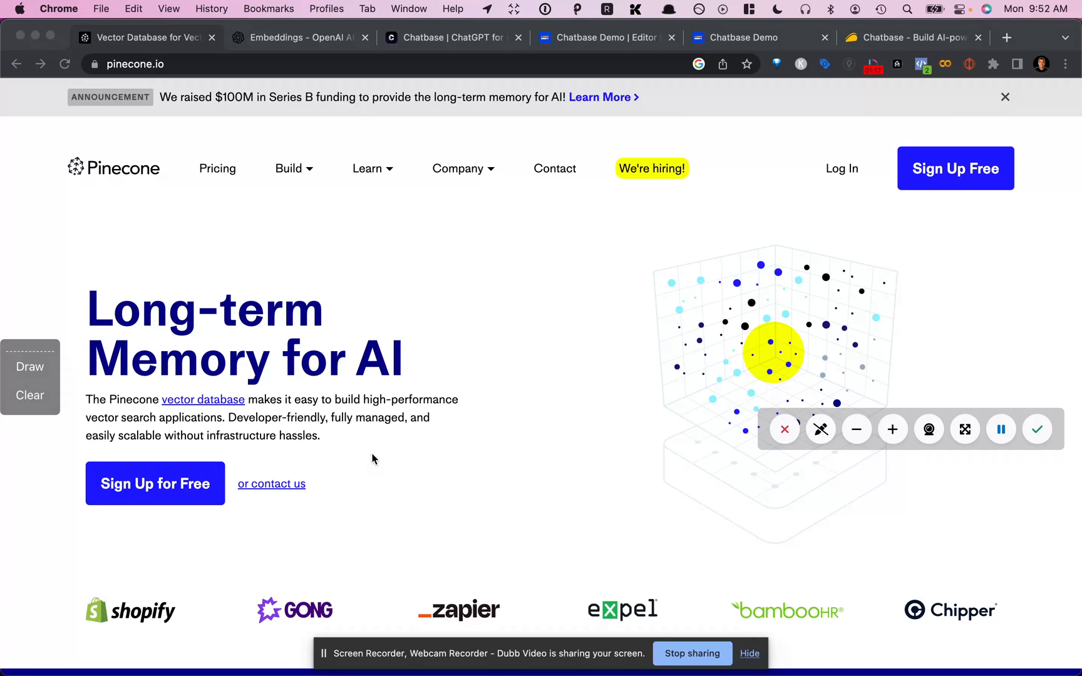
mouse_move(147, 242)
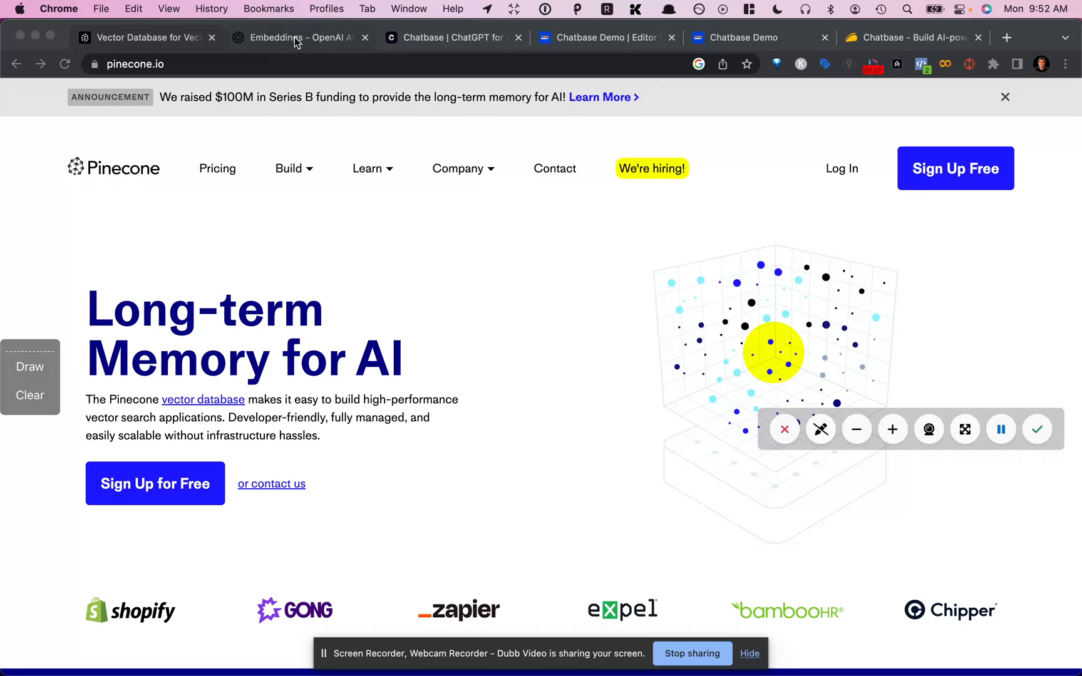
View the OpenAI Platform embeddings guide describing search, clustering and classification uses.
left_click(296, 38)
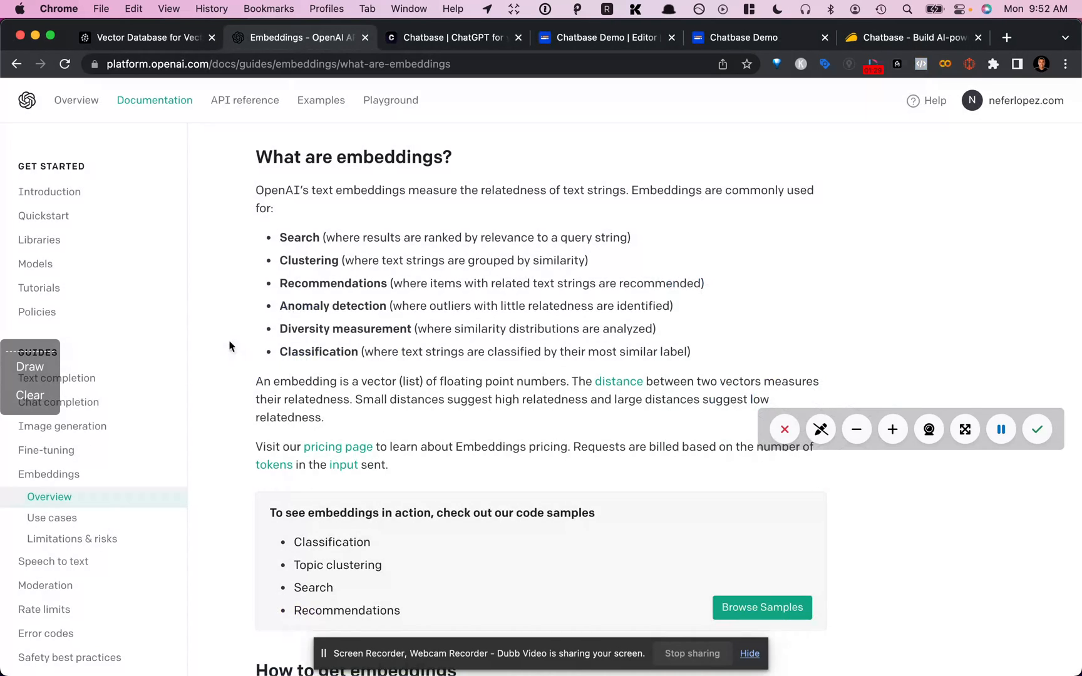
mouse_move(291, 441)
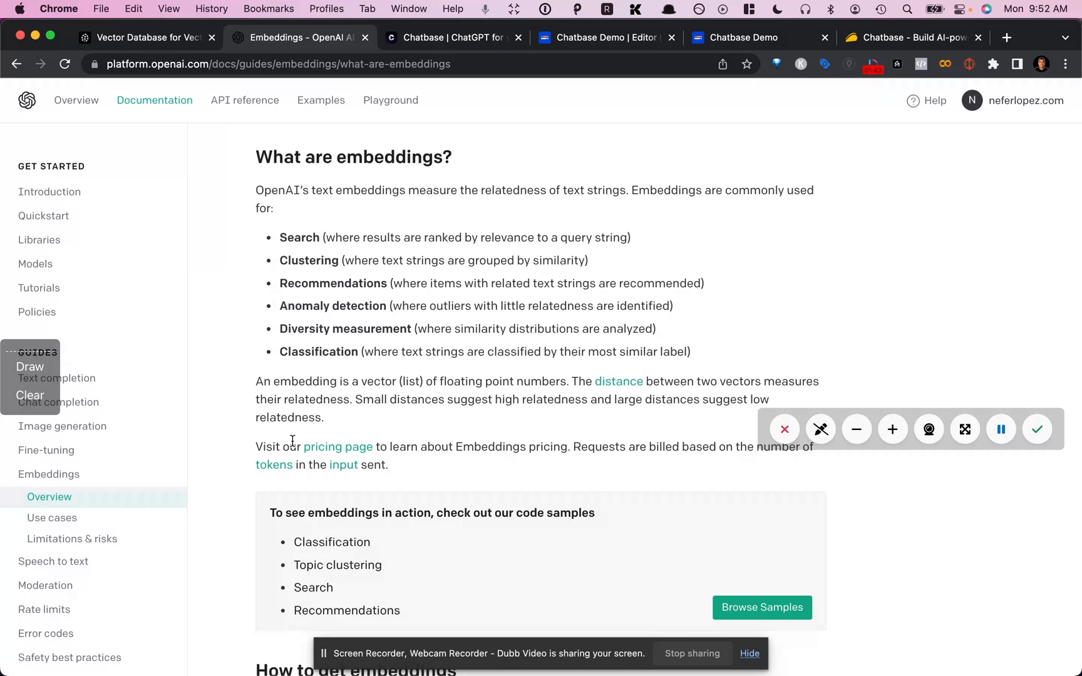
mouse_move(354, 263)
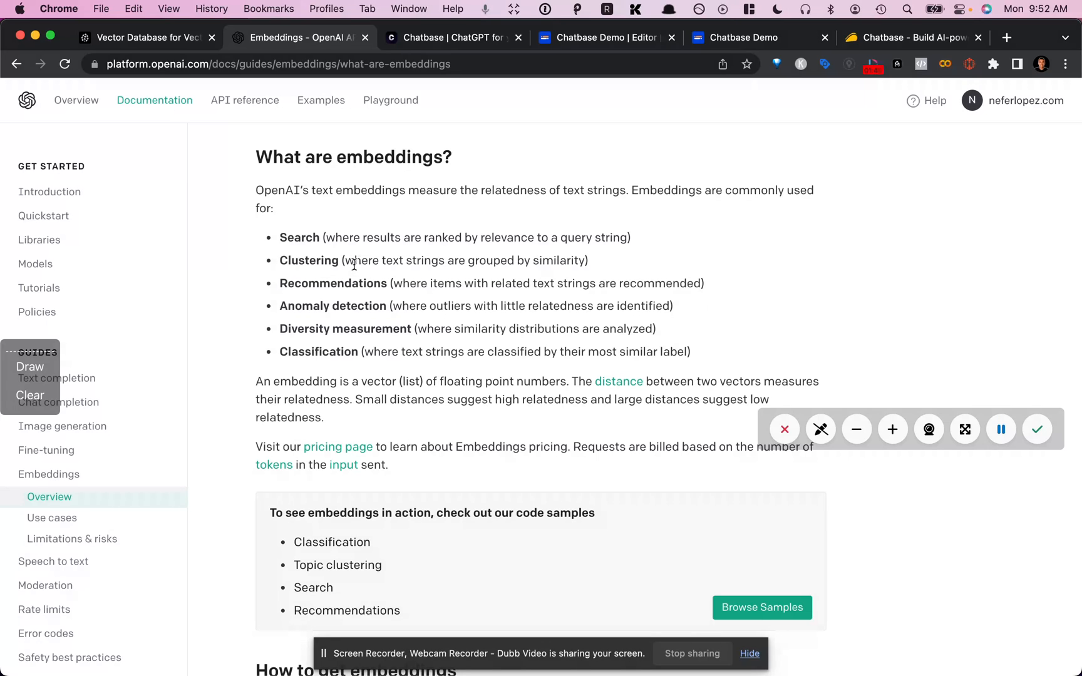
mouse_move(425, 154)
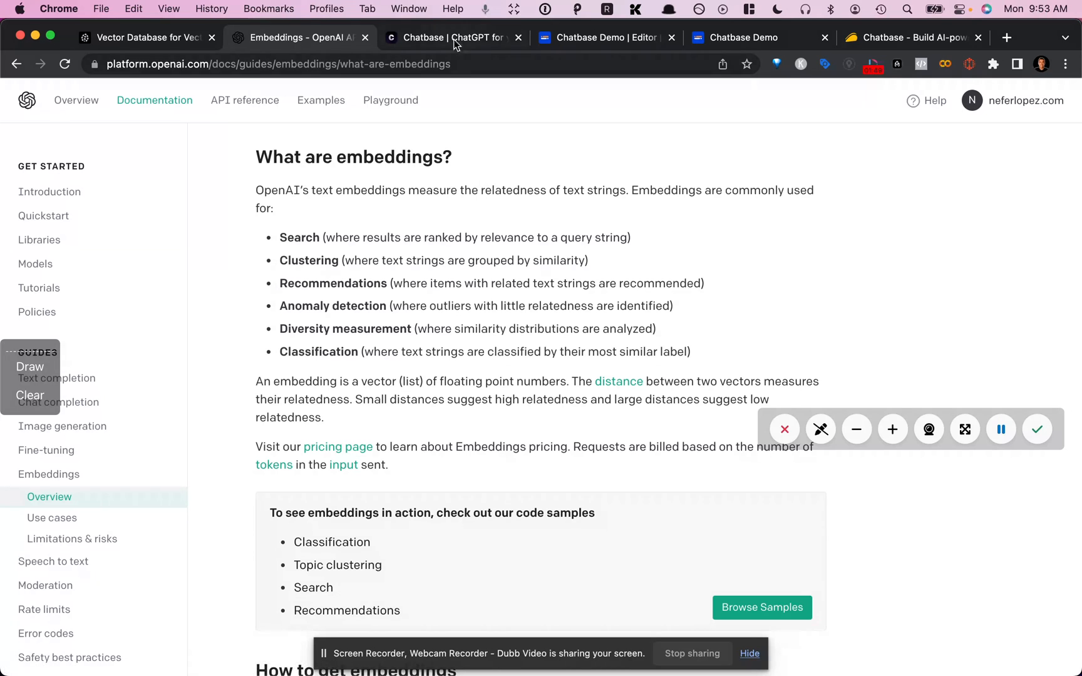
View the Chatbase Chat API docs on sending a request to a chatbot.
left_click(452, 38)
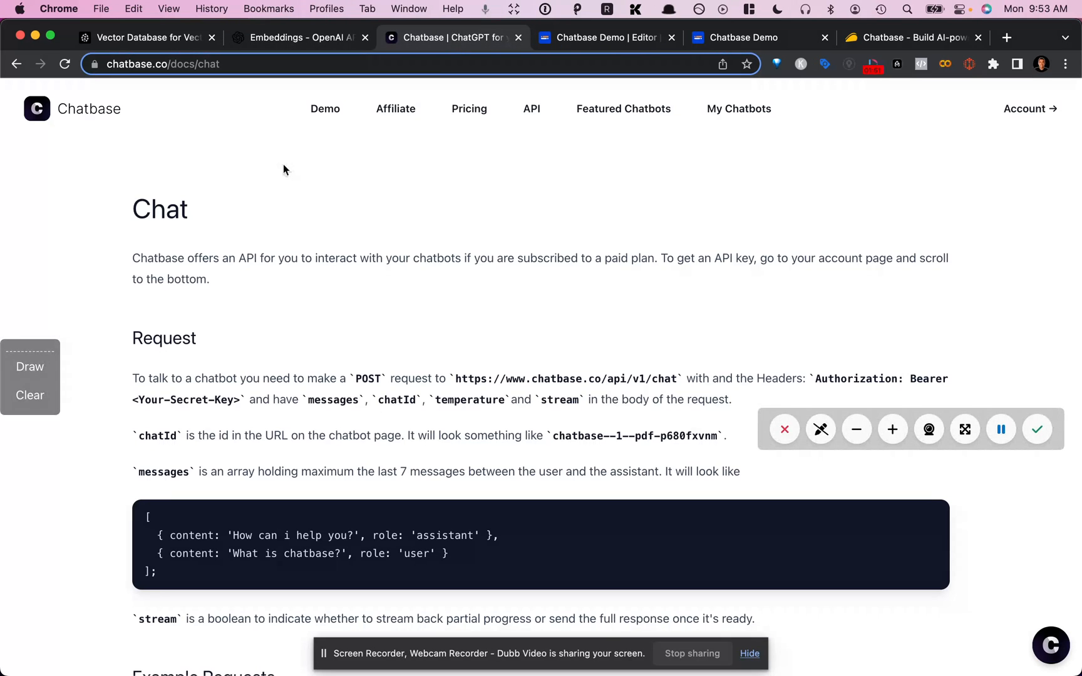
mouse_move(289, 274)
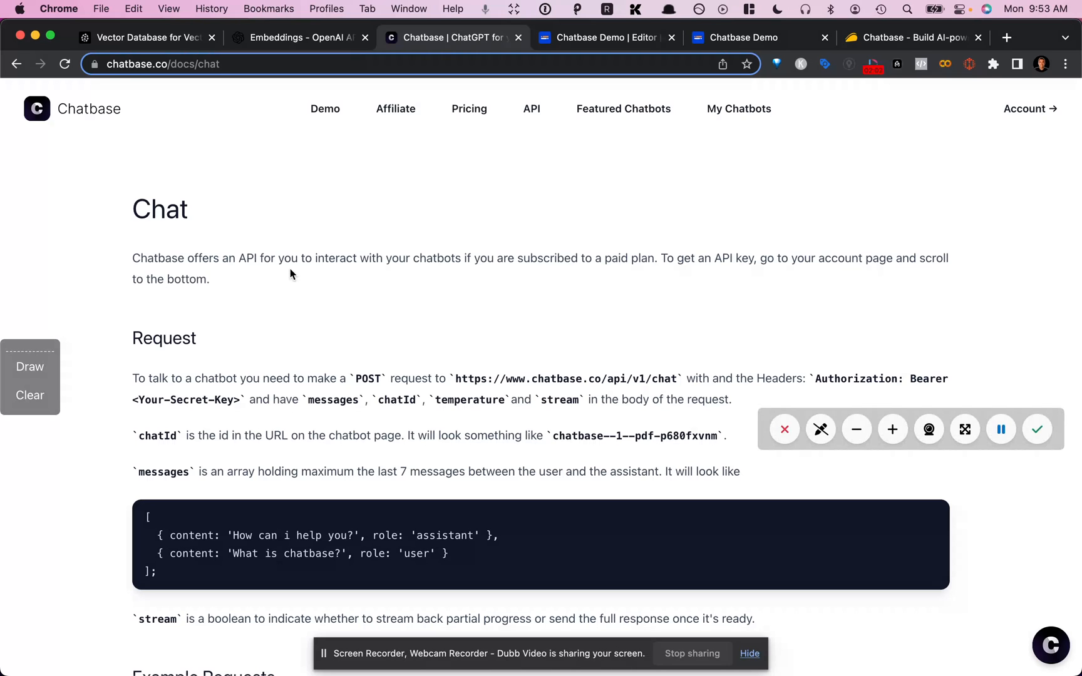
mouse_move(296, 269)
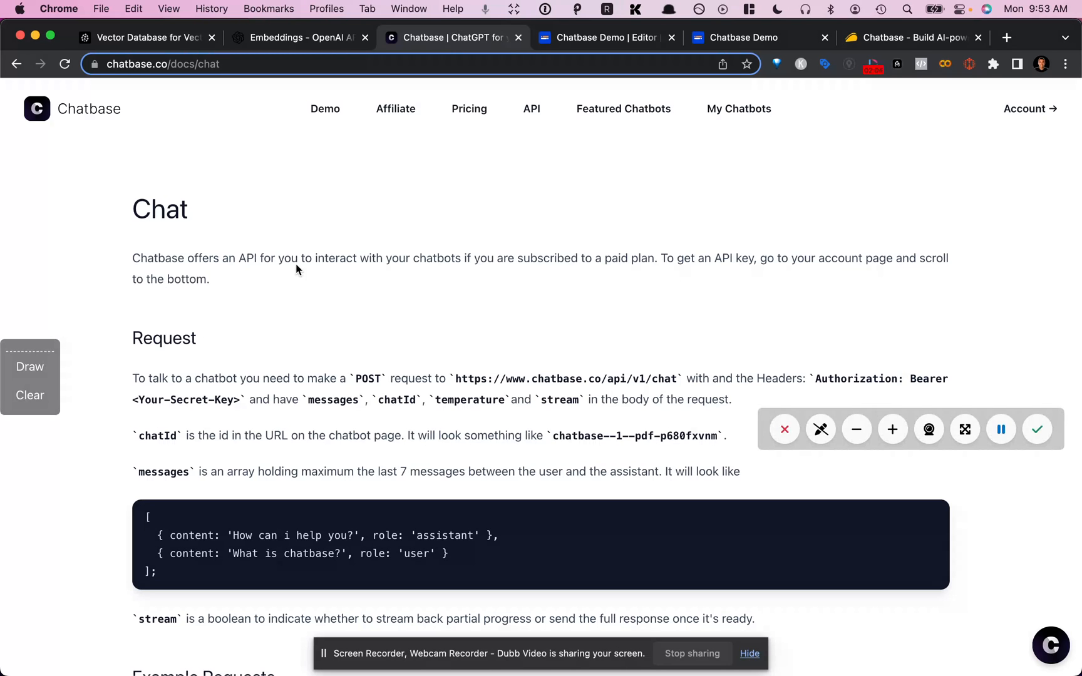
mouse_move(451, 229)
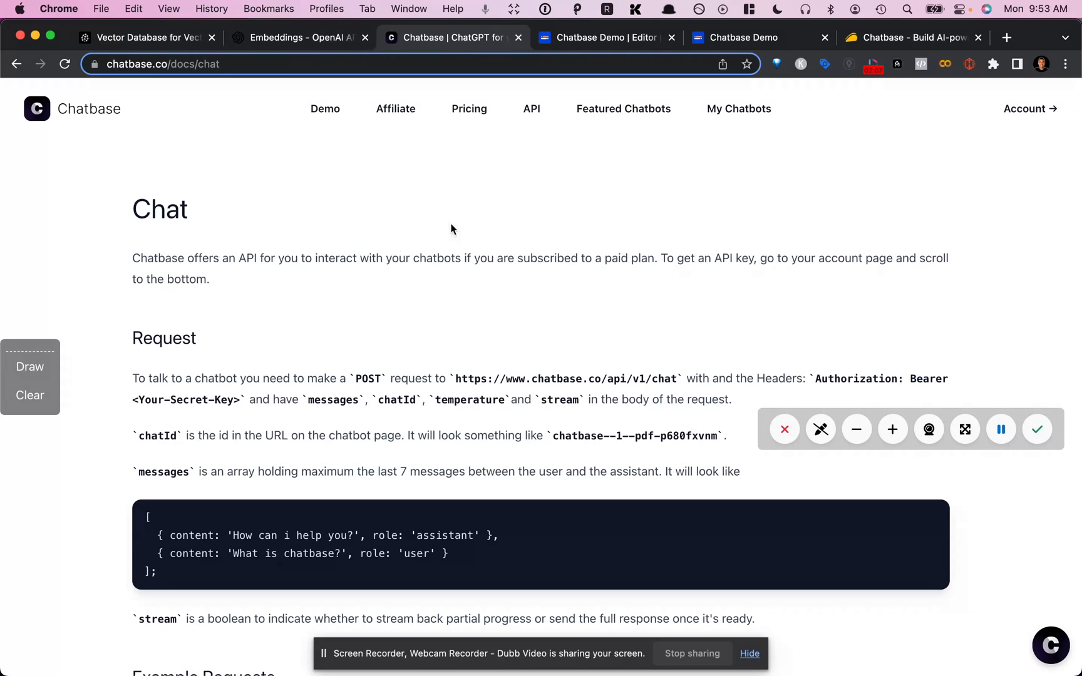
mouse_move(527, 134)
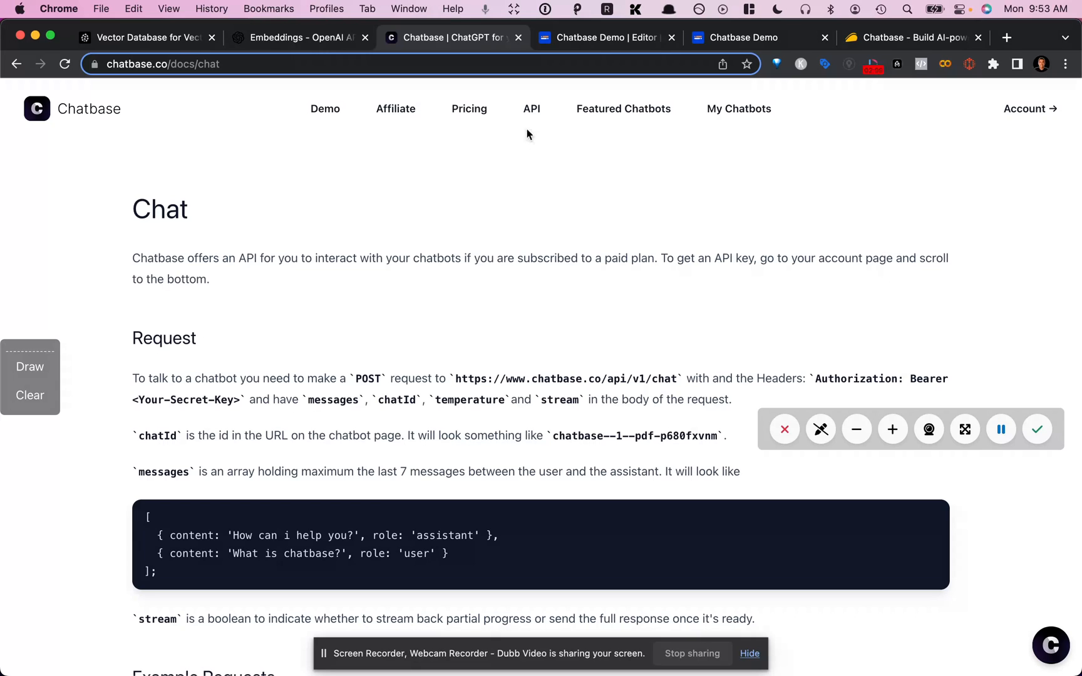
mouse_move(524, 191)
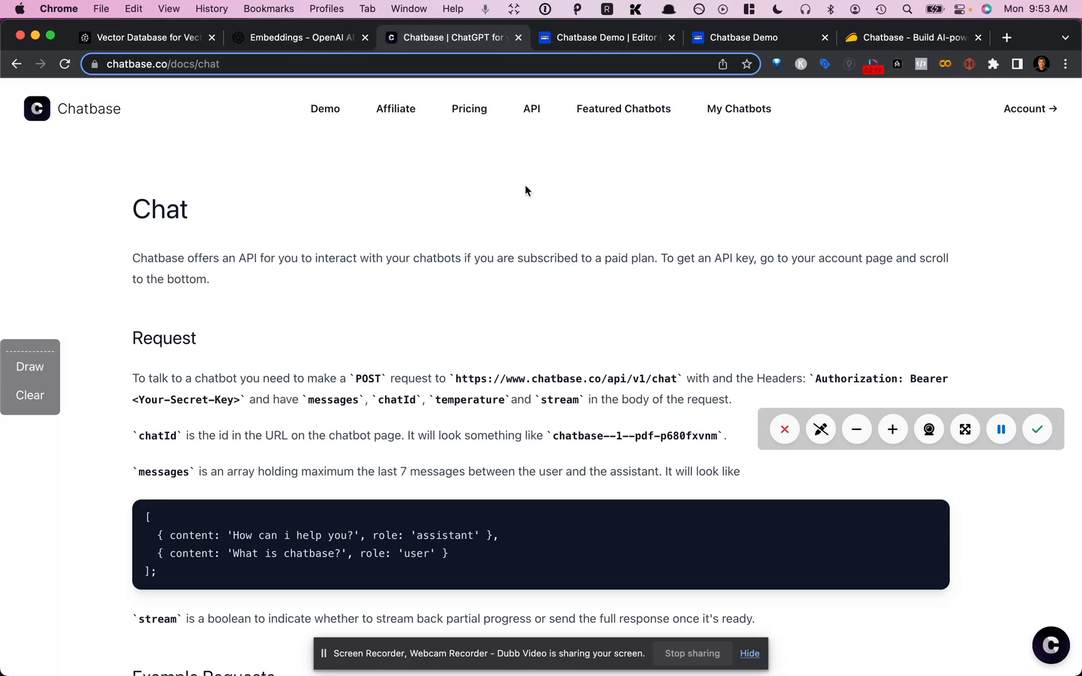
mouse_move(556, 104)
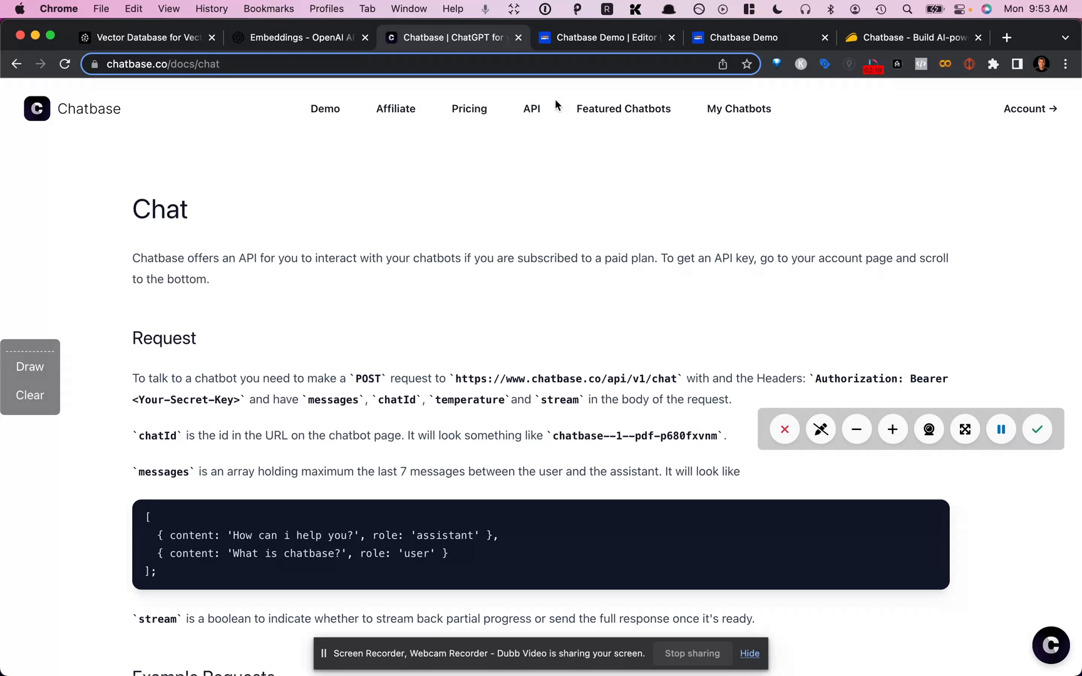
Show the Chatbase Demo flow in the editor, then open its published bot greeting as Google Python AI Assistant.
left_click(597, 37)
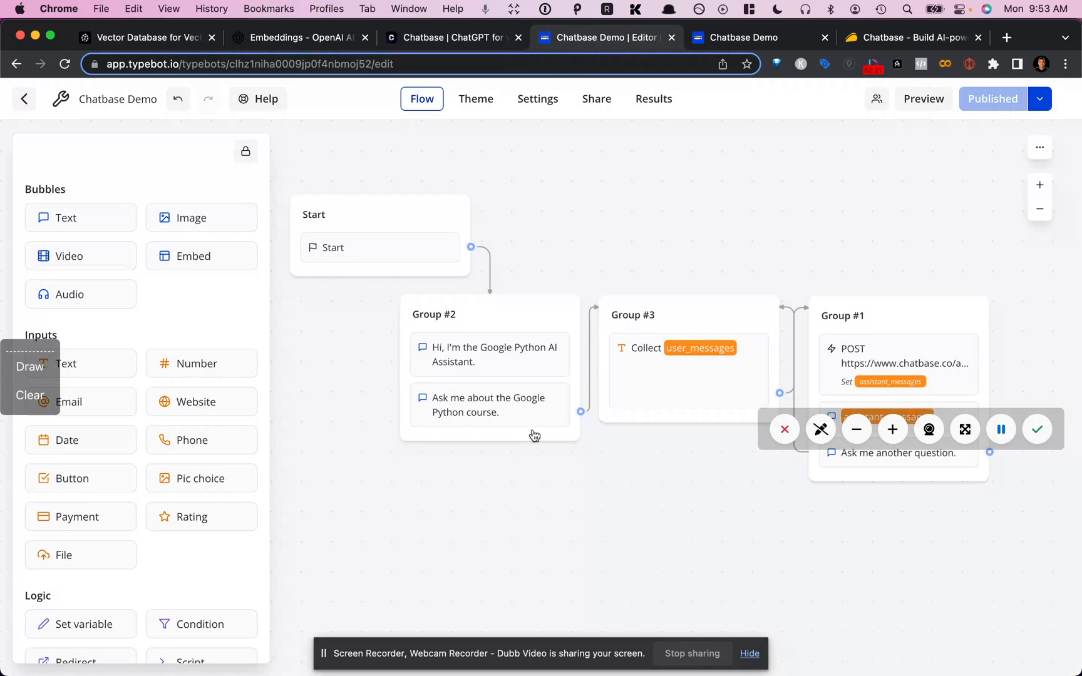
mouse_move(563, 564)
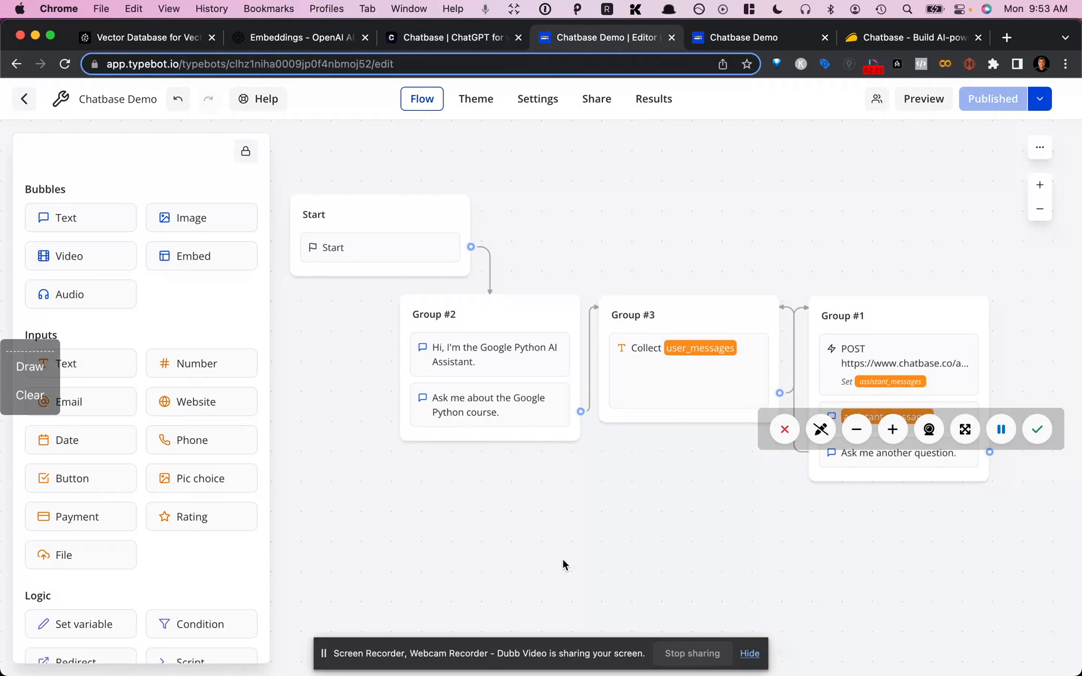
mouse_move(351, 436)
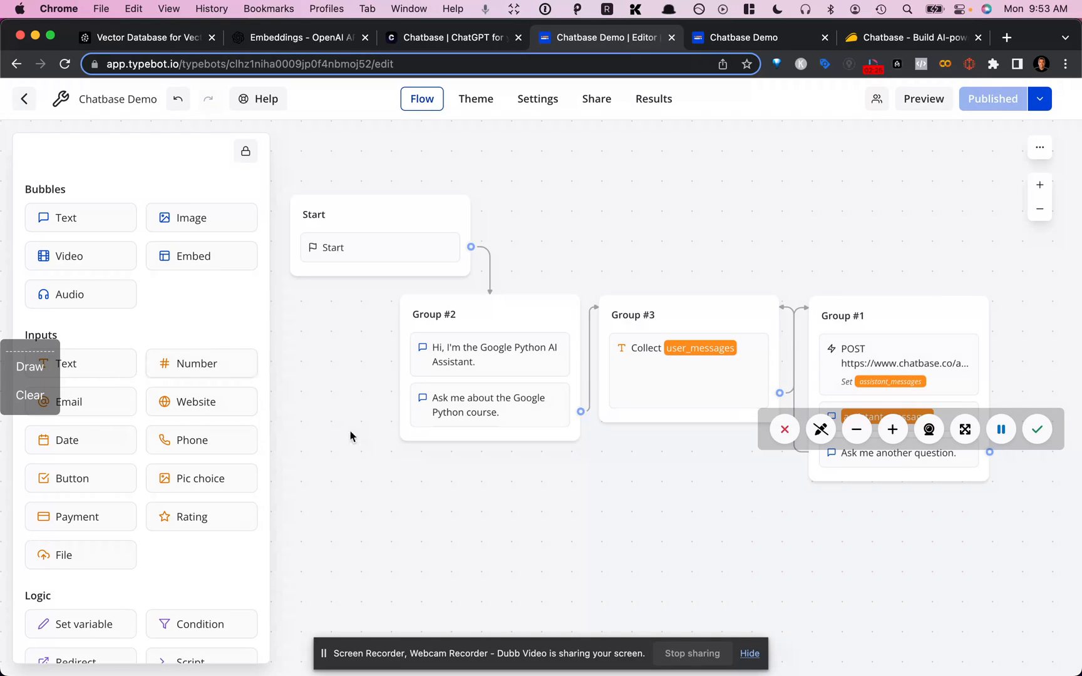
mouse_move(381, 469)
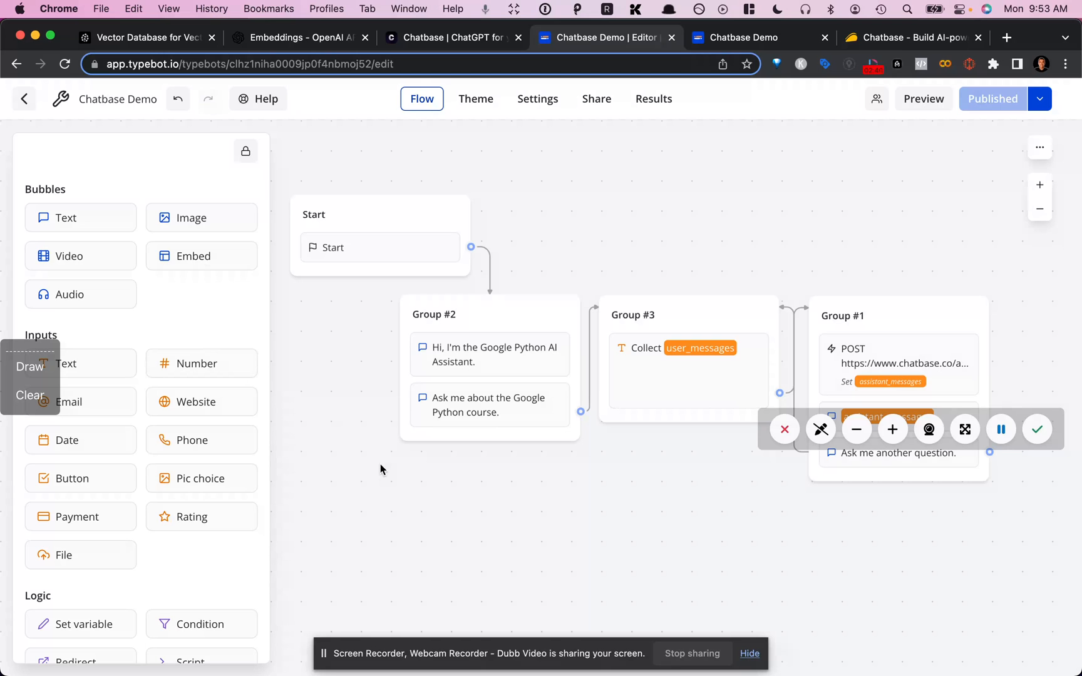
mouse_move(610, 535)
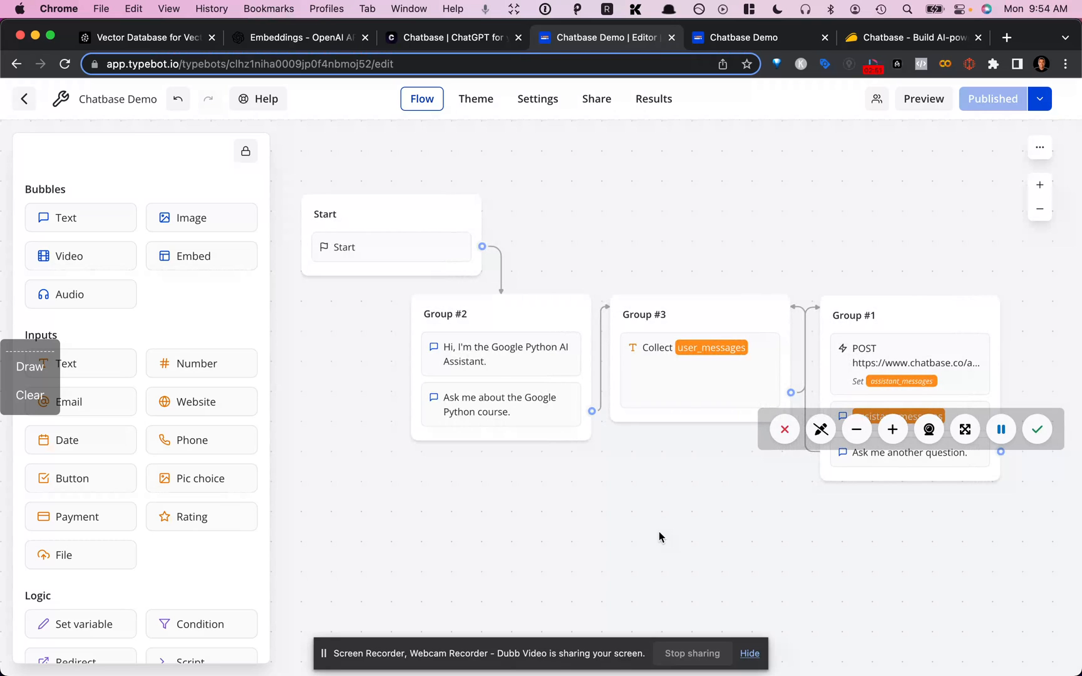
mouse_move(723, 82)
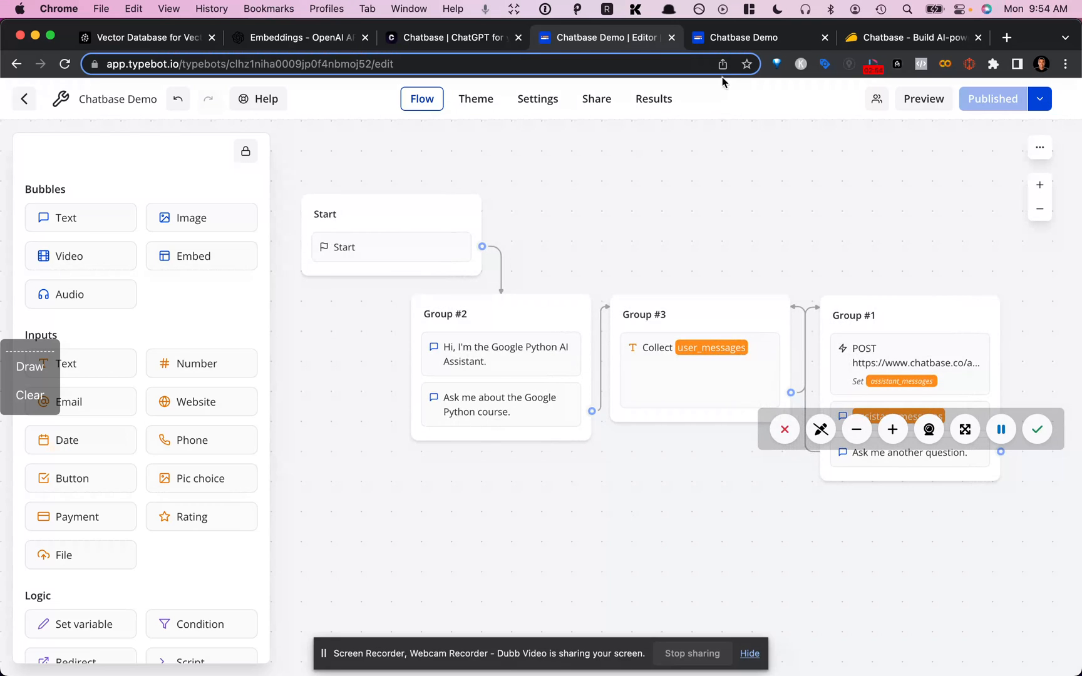
mouse_move(746, 38)
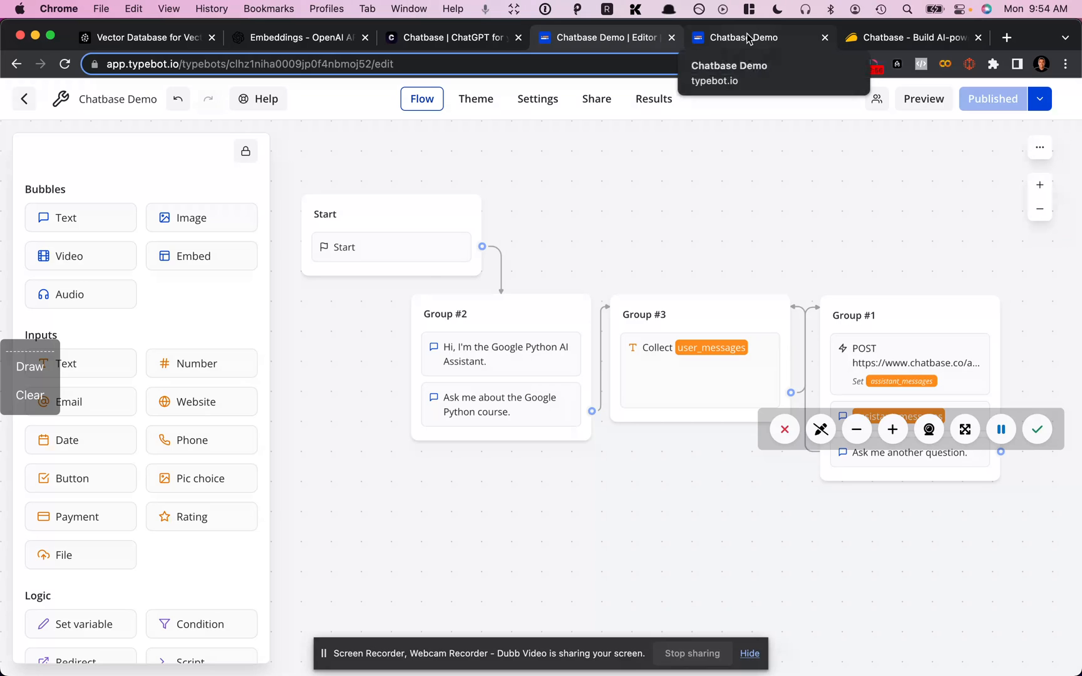
left_click(751, 38)
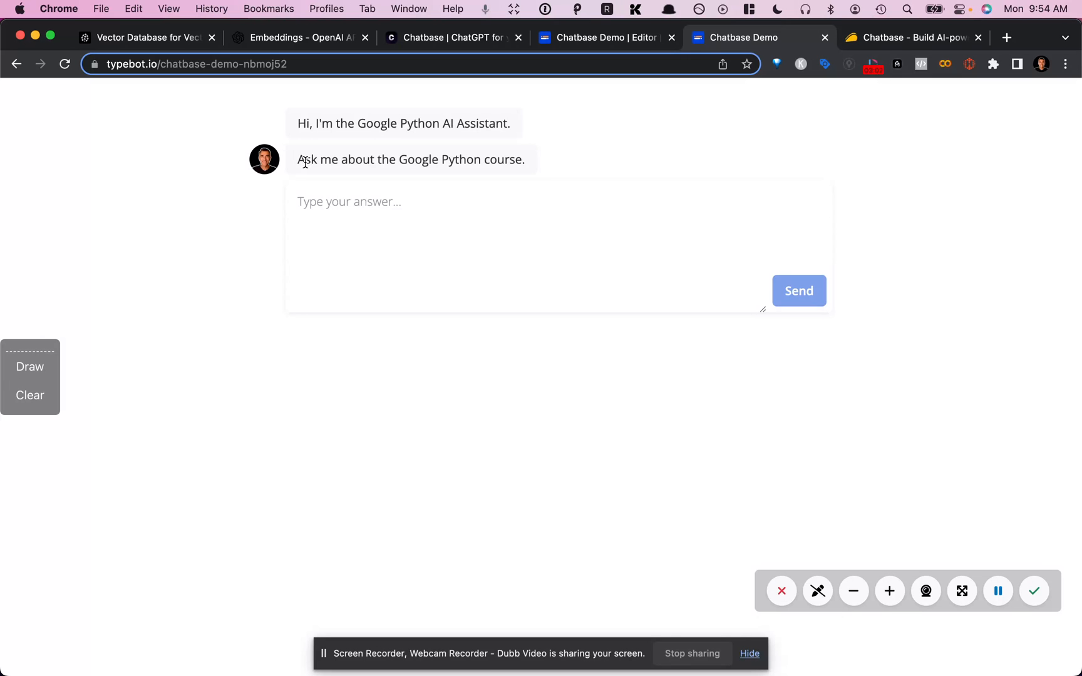
From My Chatbots in Chatbase, open the Google Python Class - Day 1 chatbot.
left_click(452, 37)
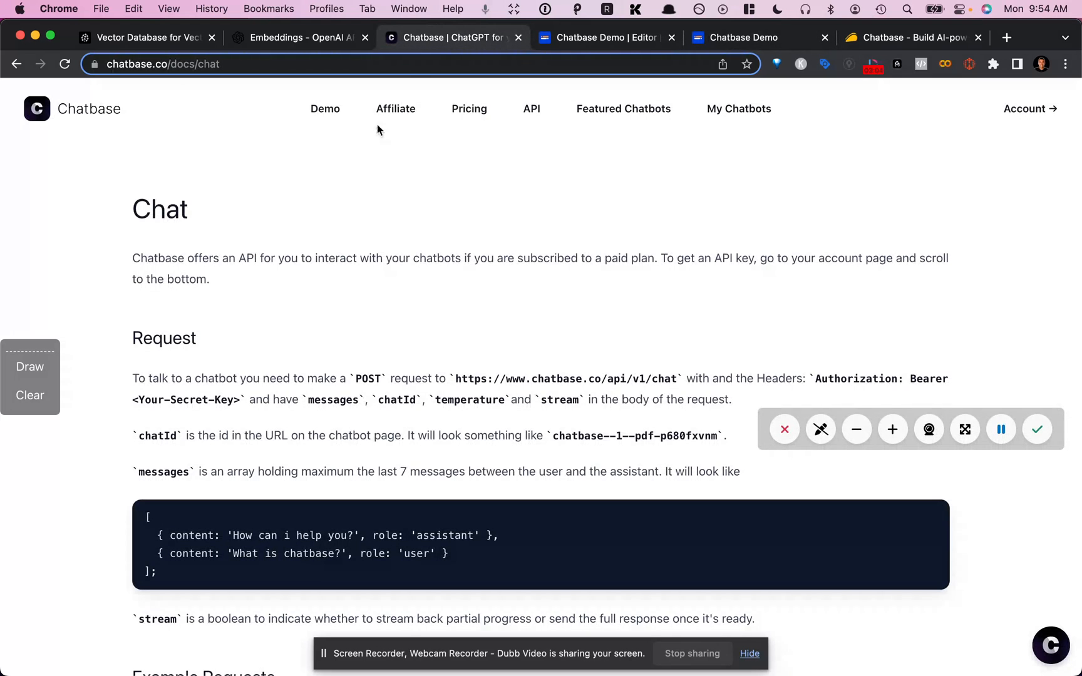
mouse_move(735, 113)
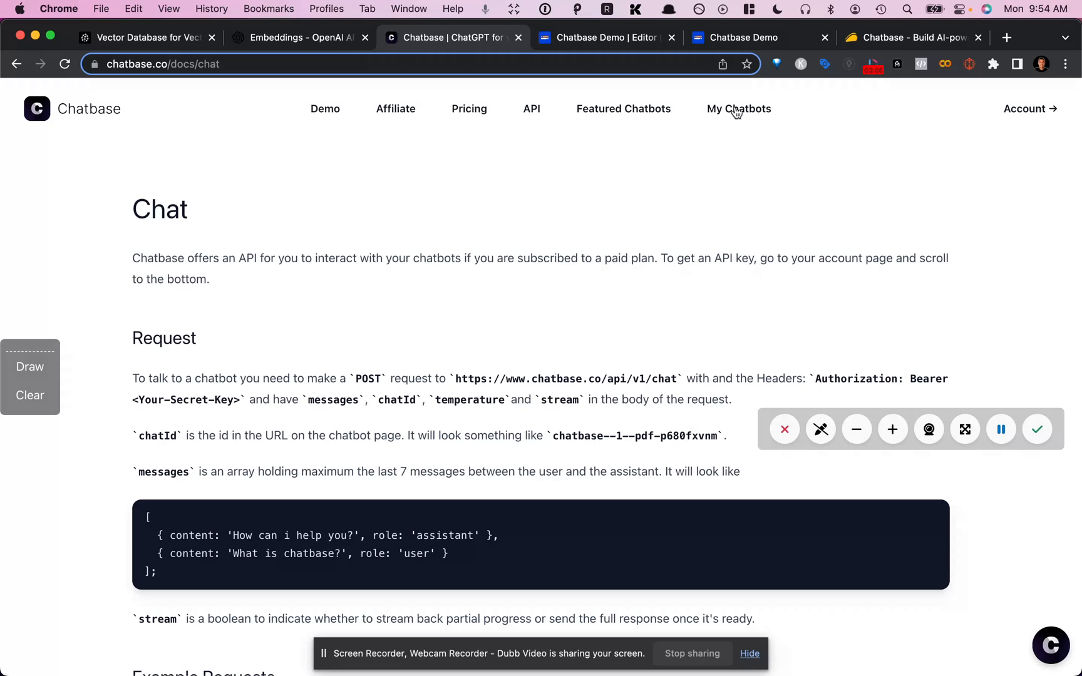
left_click(739, 108)
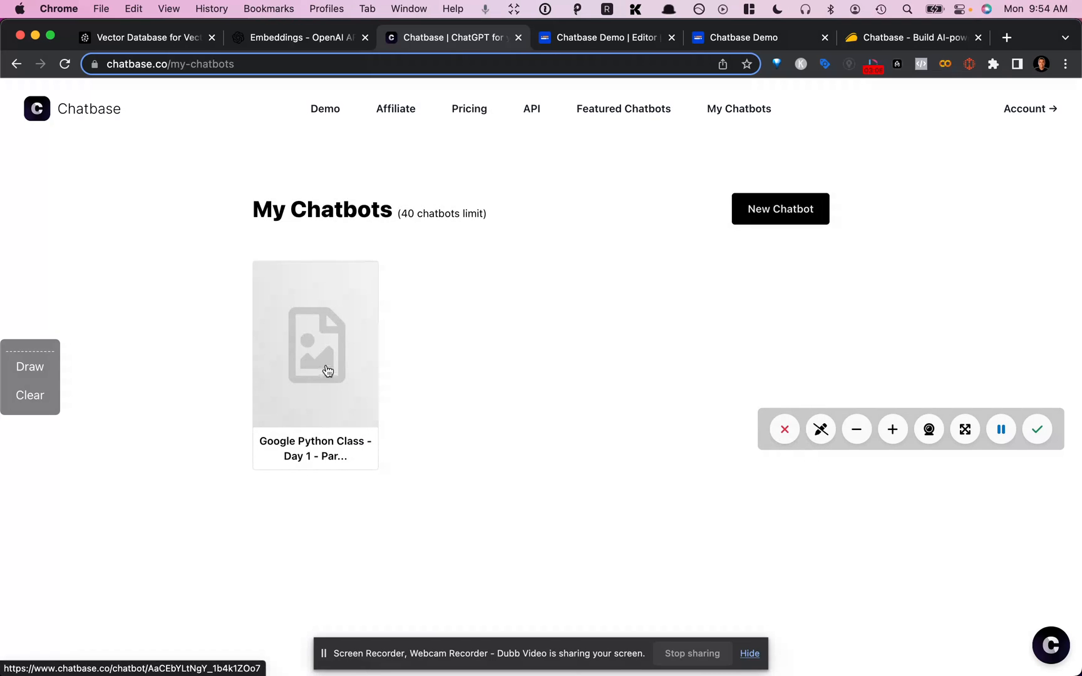
left_click(314, 345)
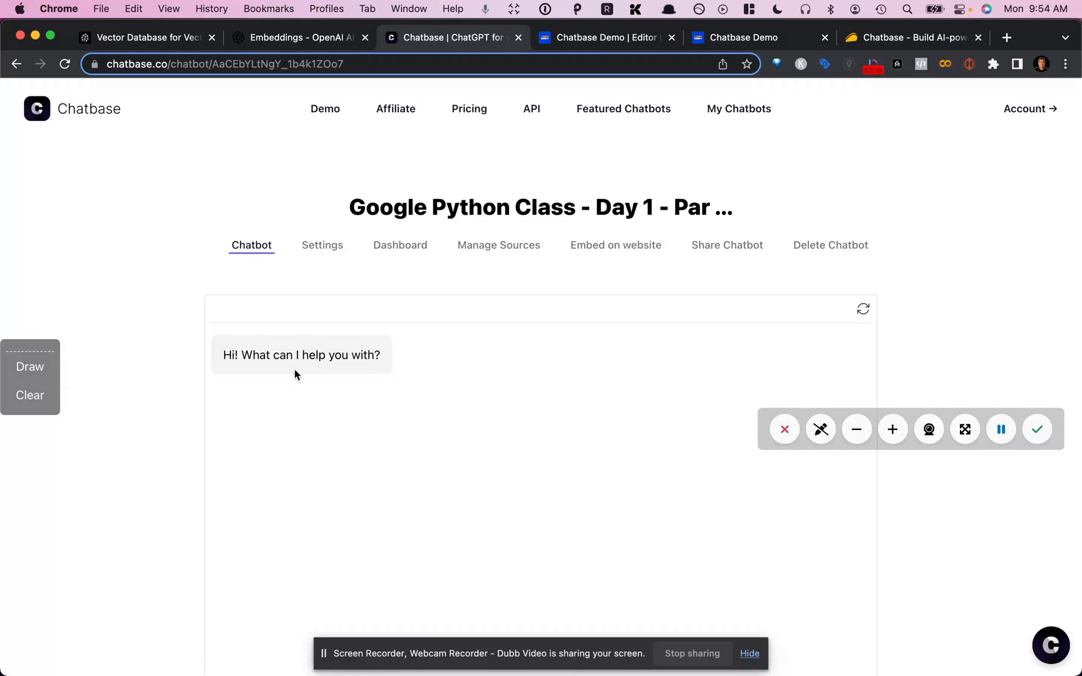
mouse_move(509, 270)
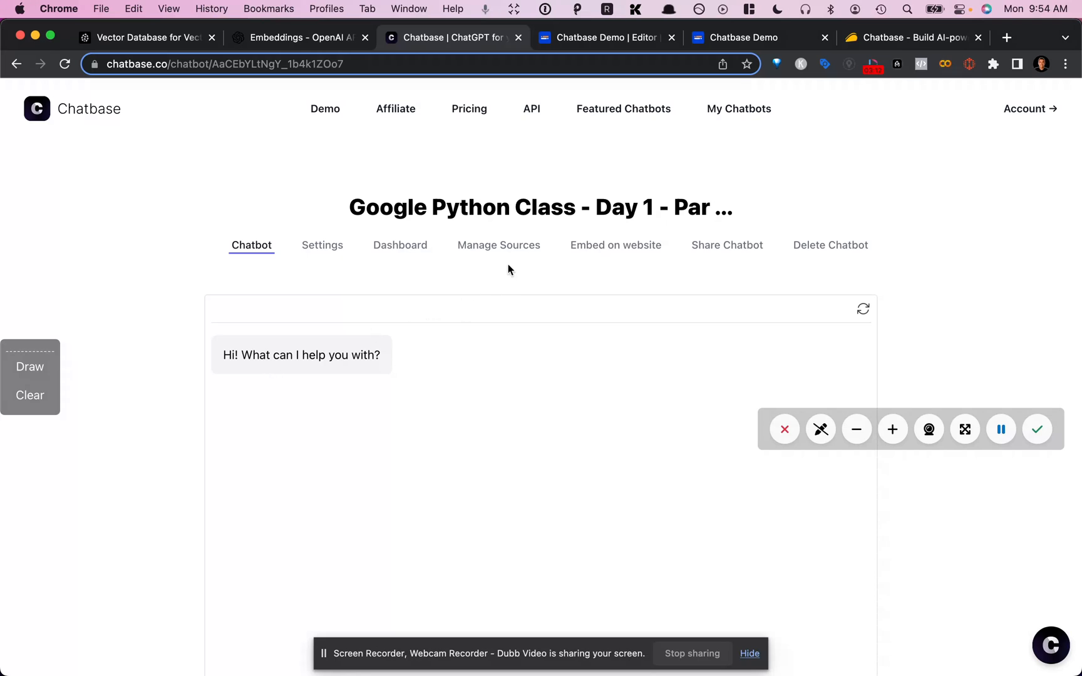
left_click(498, 245)
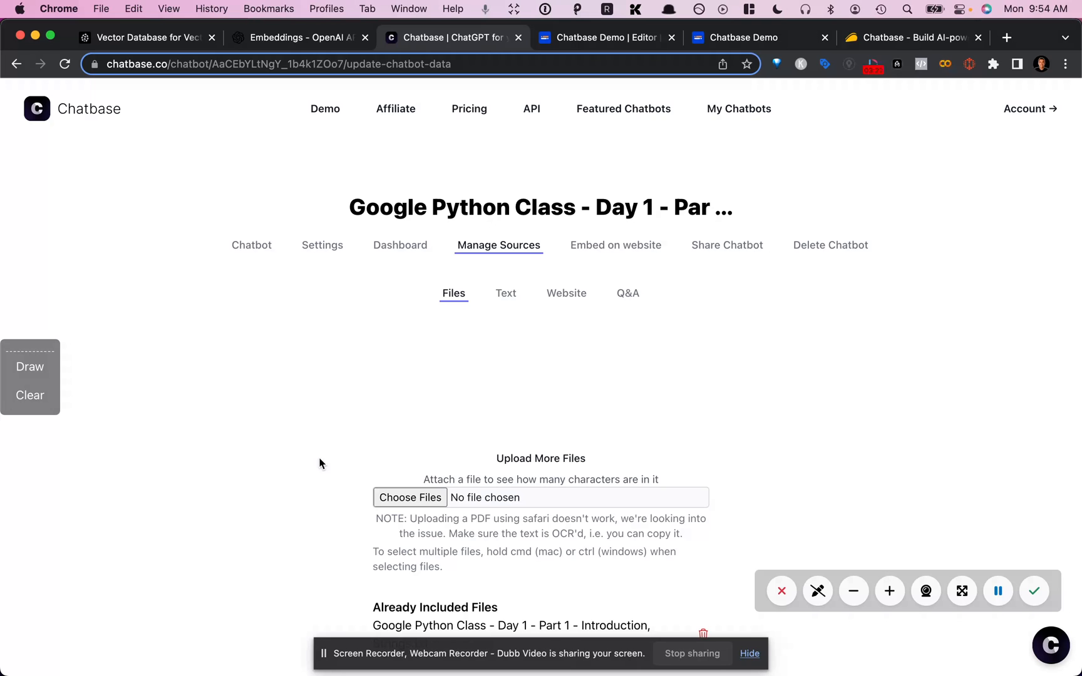
mouse_move(436, 421)
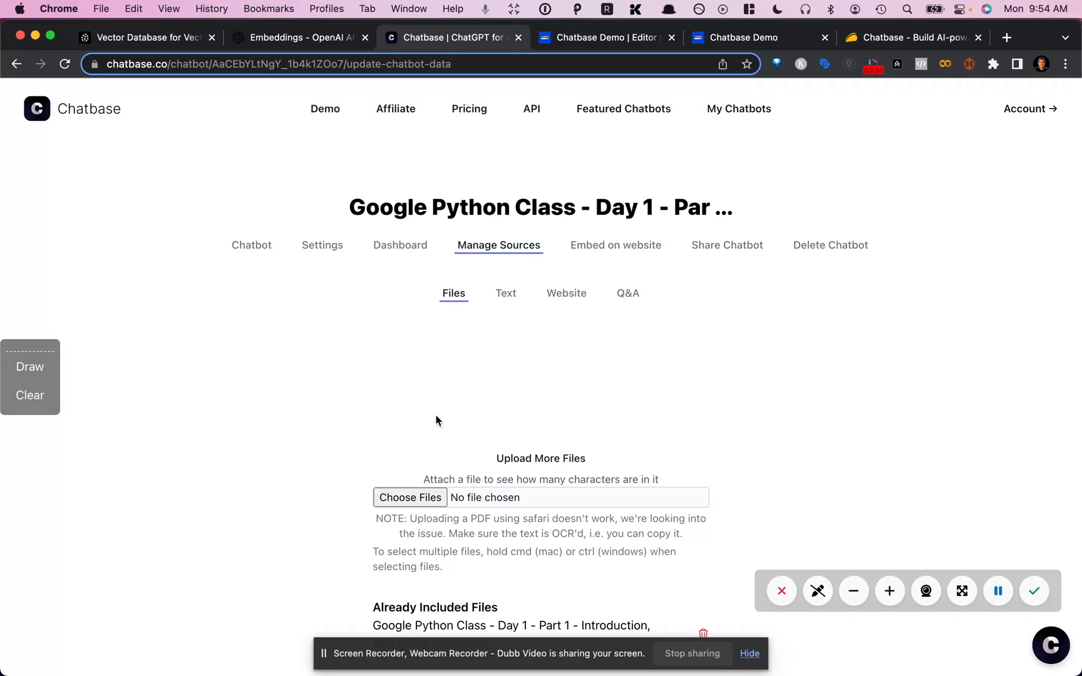
scroll("down", 3)
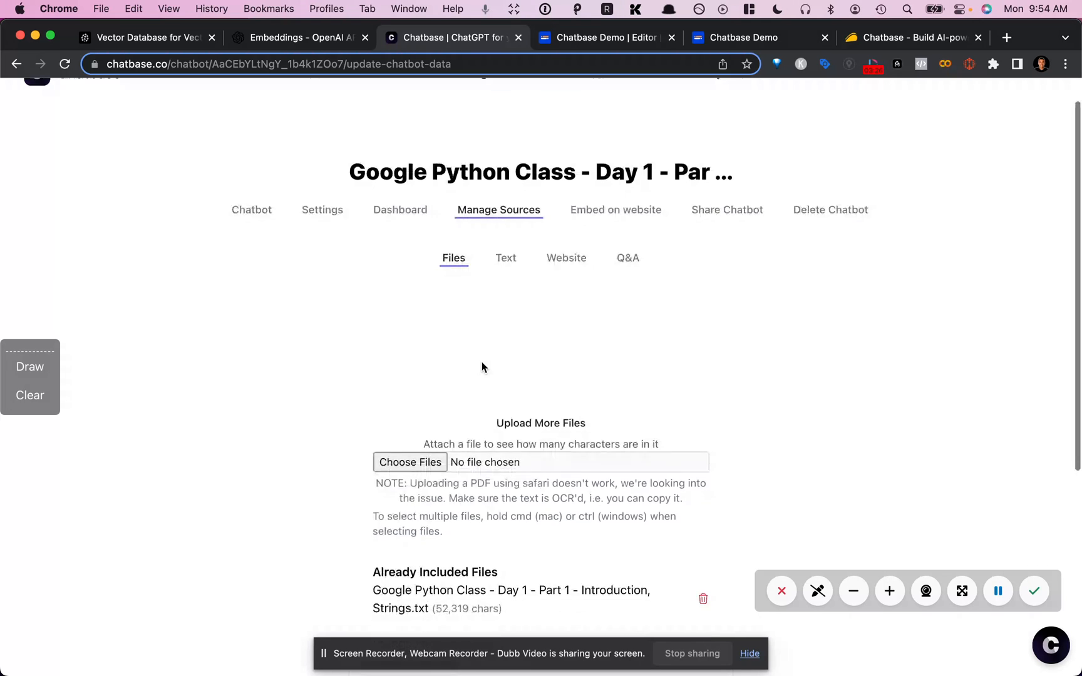
scroll("down", 3)
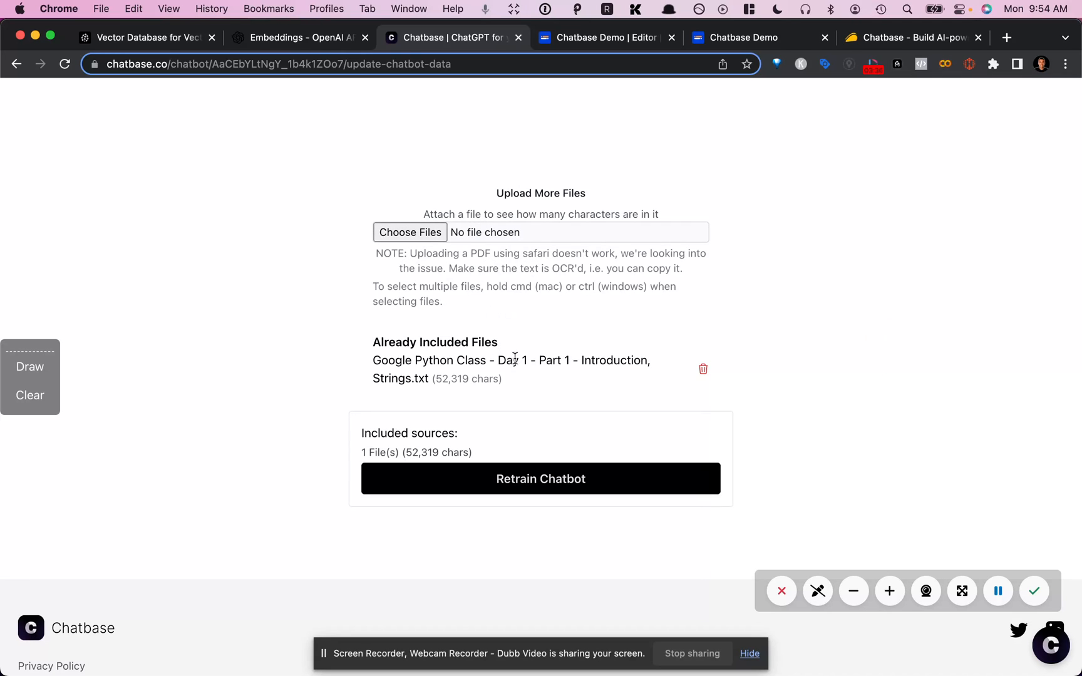
mouse_move(523, 354)
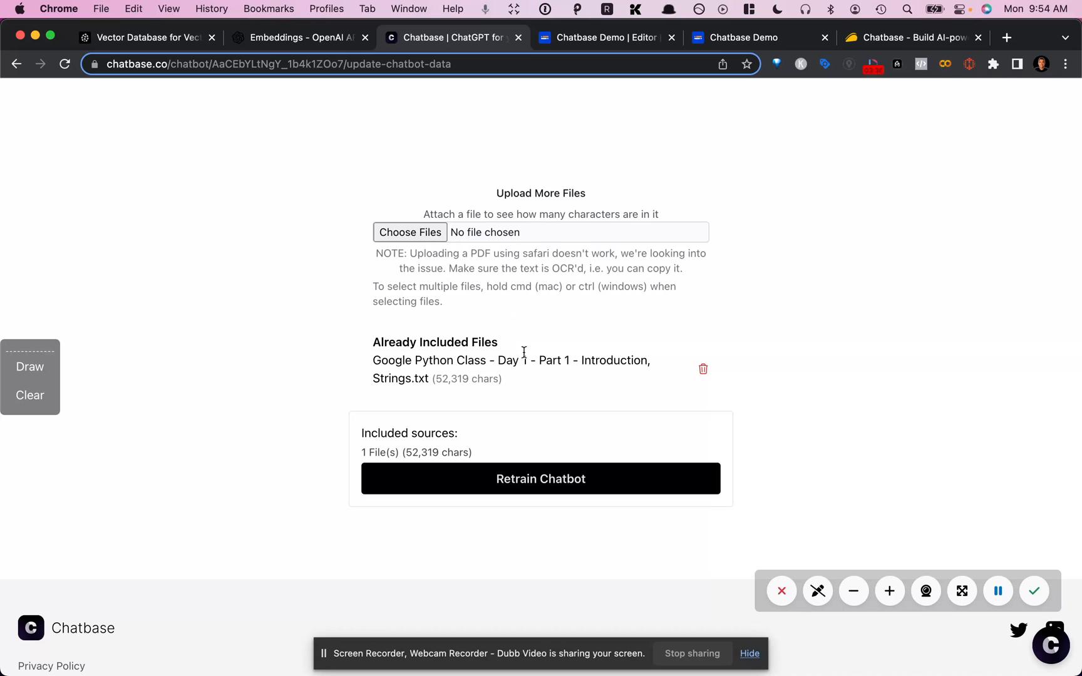
mouse_move(660, 330)
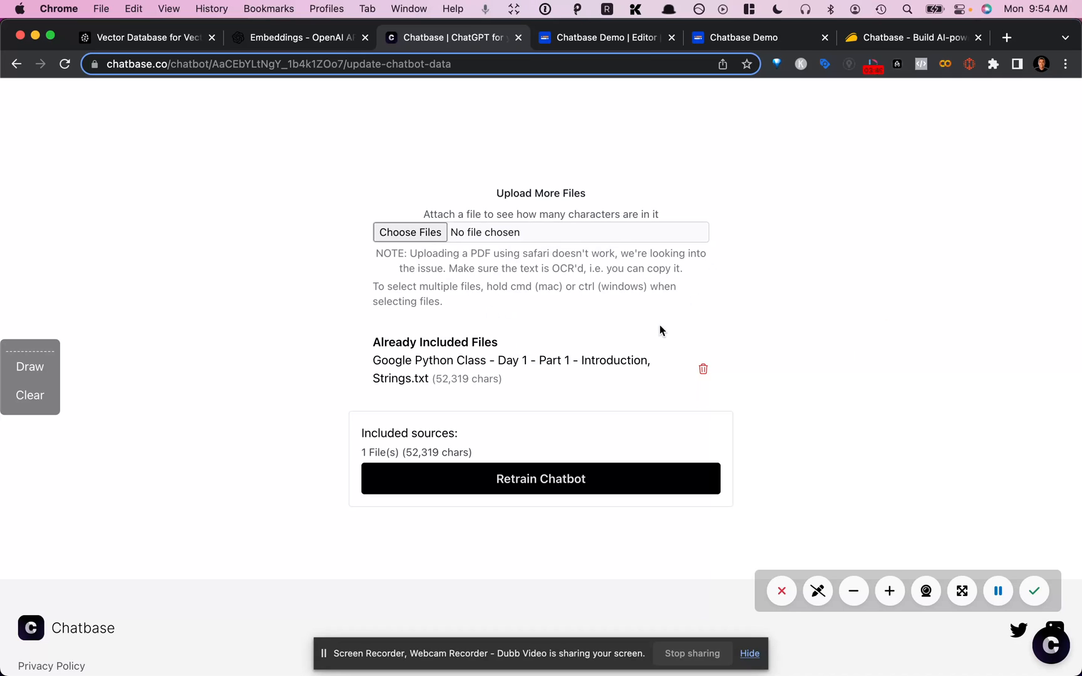
mouse_move(487, 331)
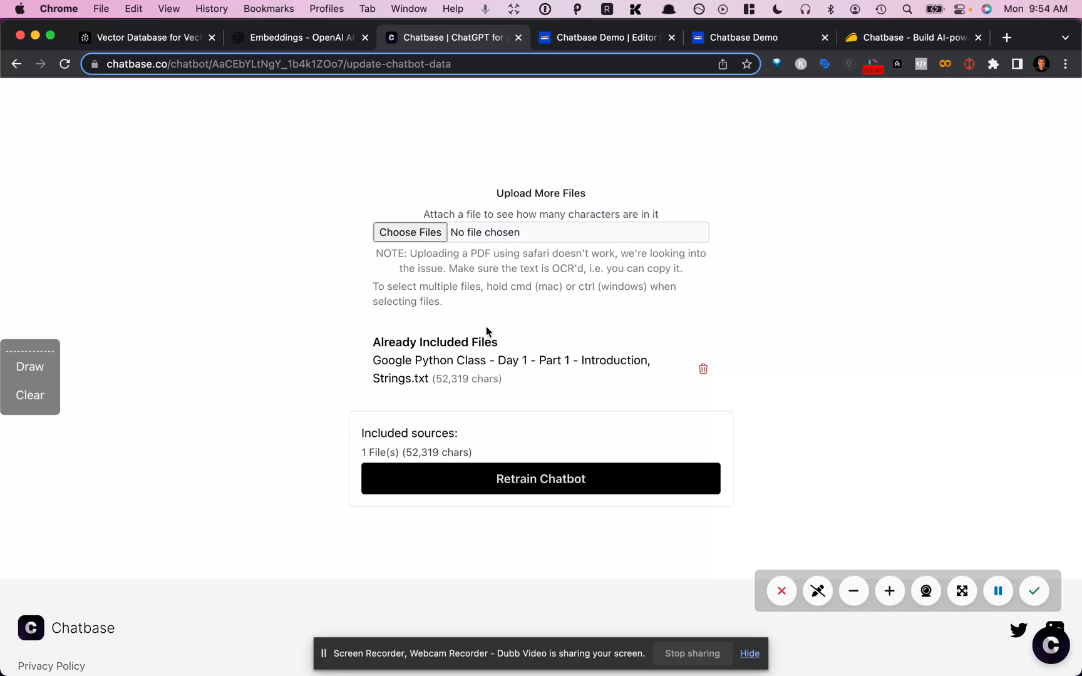
mouse_move(460, 398)
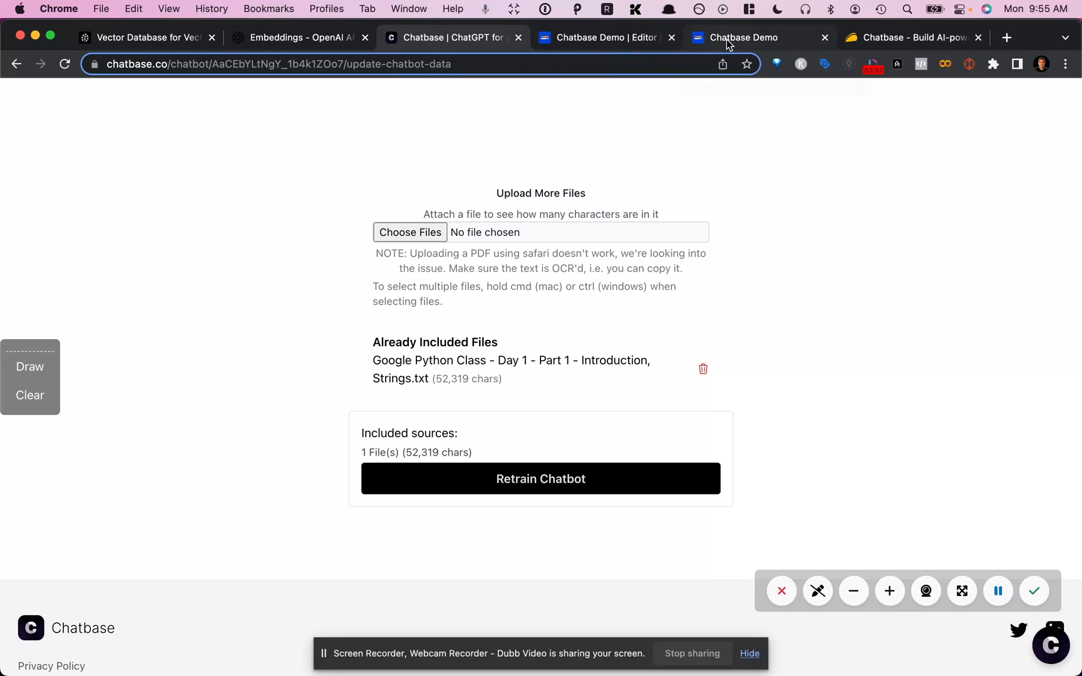
Send 'Who is the teacher for the class?' to the assistant in the Chatbase Demo chat.
left_click(745, 37)
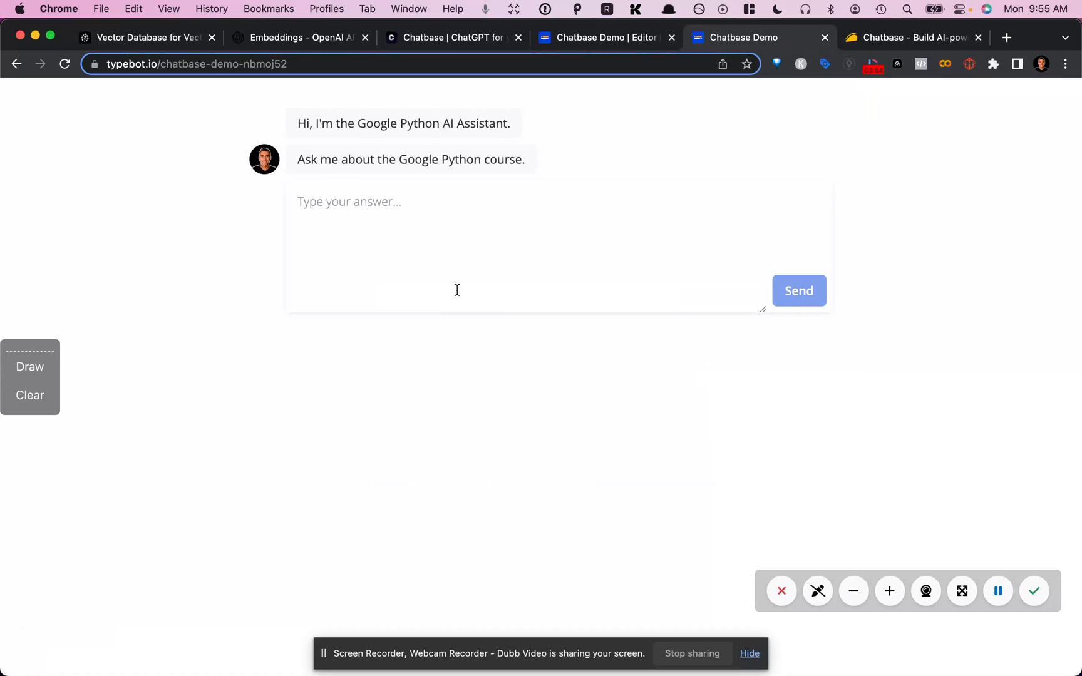
left_click(799, 290)
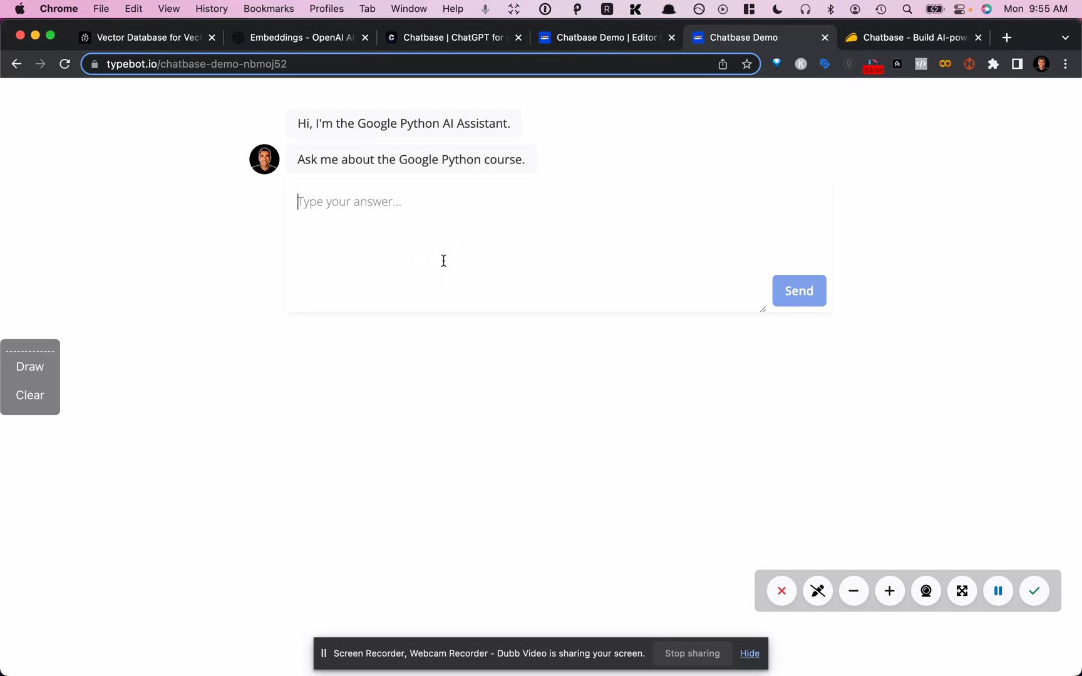
type("Who is the")
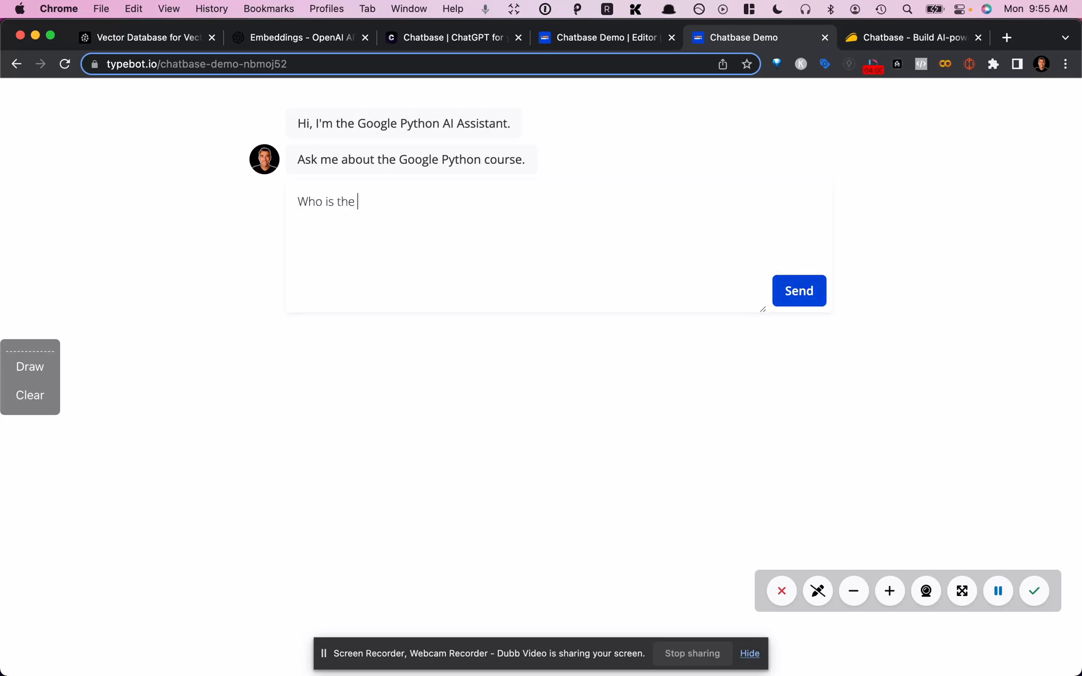
type("teacher for the c")
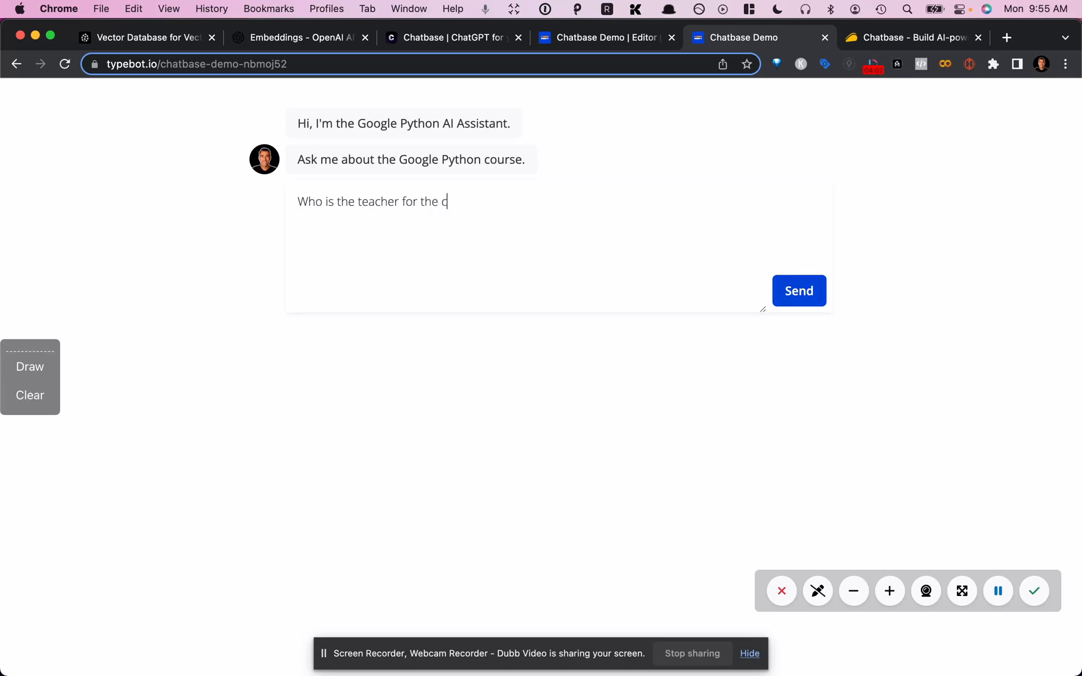
type("lass?")
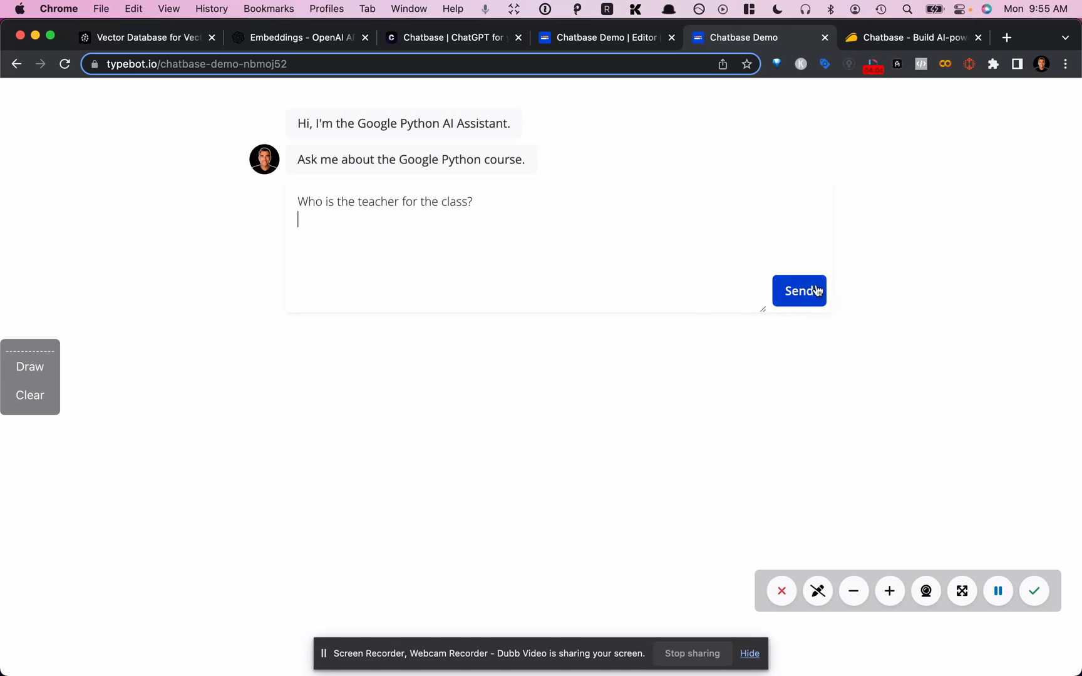
left_click(799, 290)
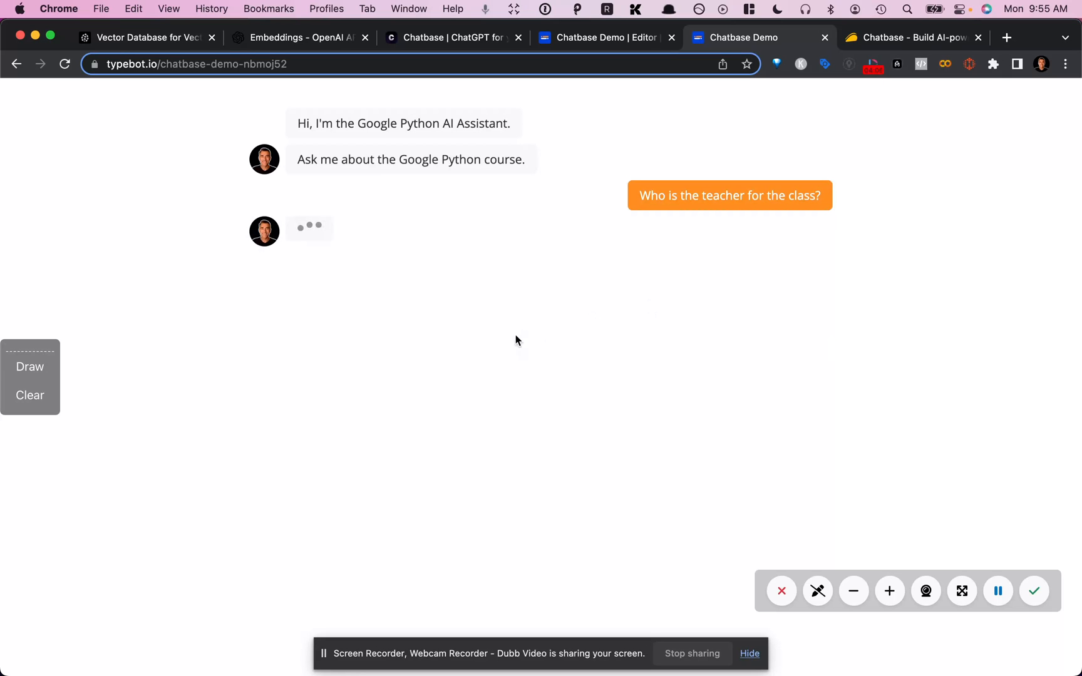
mouse_move(438, 364)
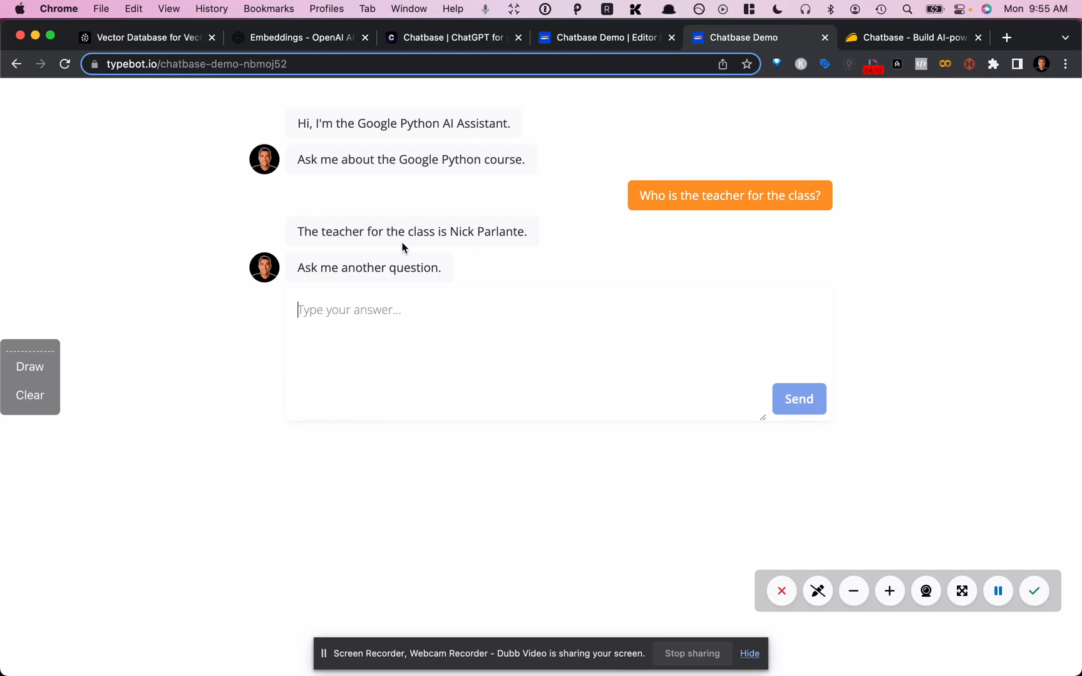
mouse_move(483, 250)
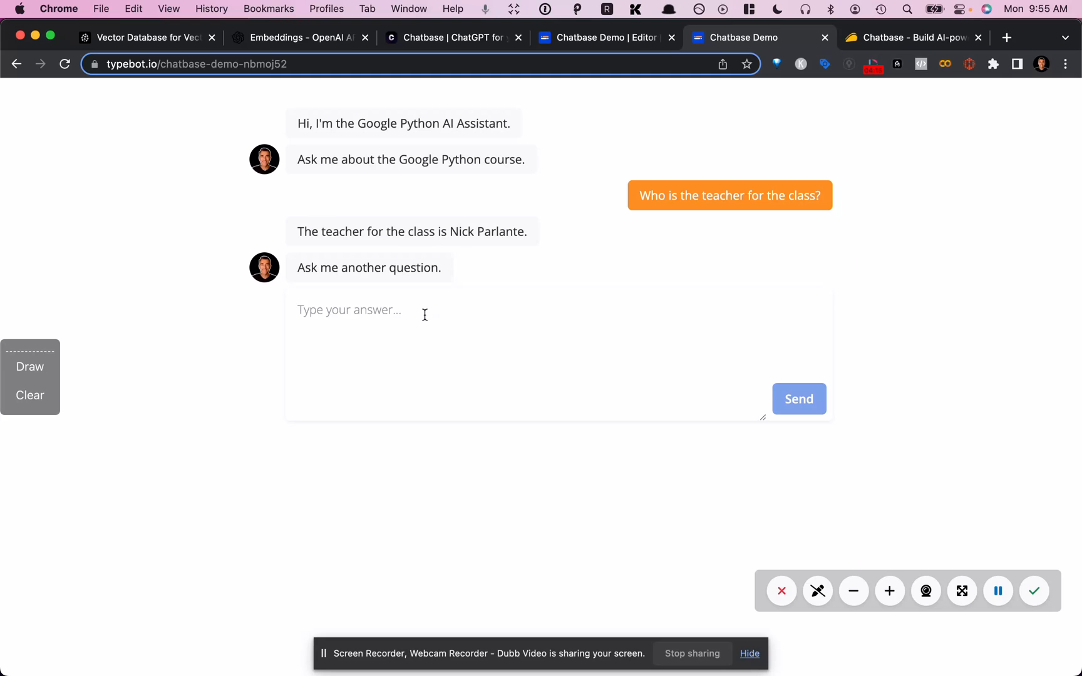
Send 'What topics were discussed?' and read the reply listing strings, lists, modules and code reuse.
type("What")
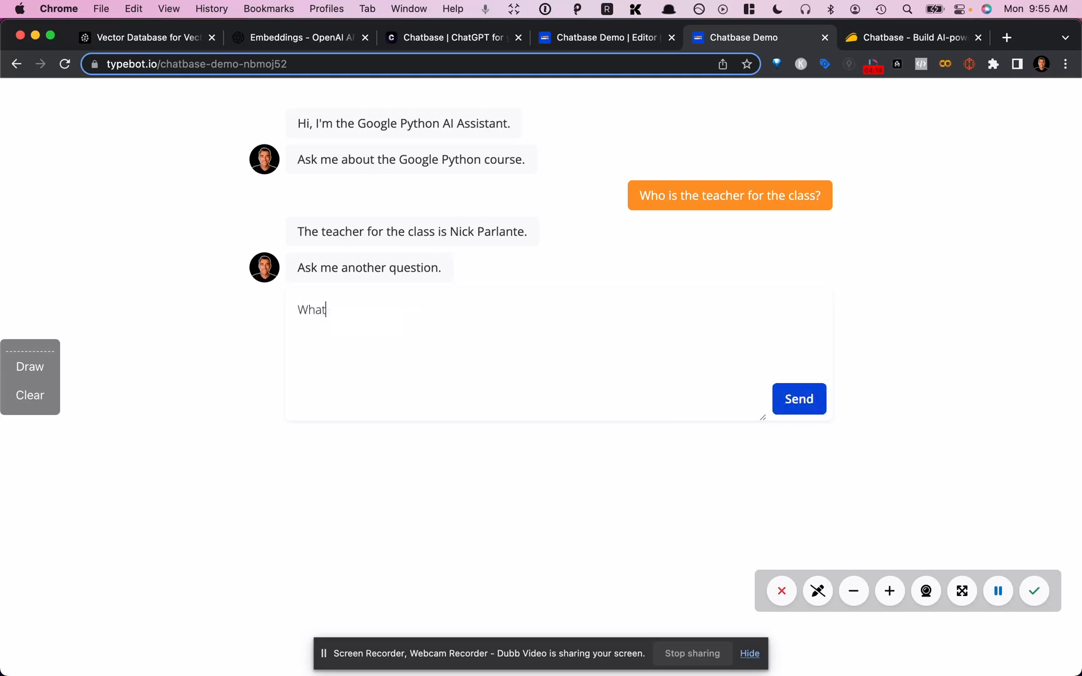
type("topics were di")
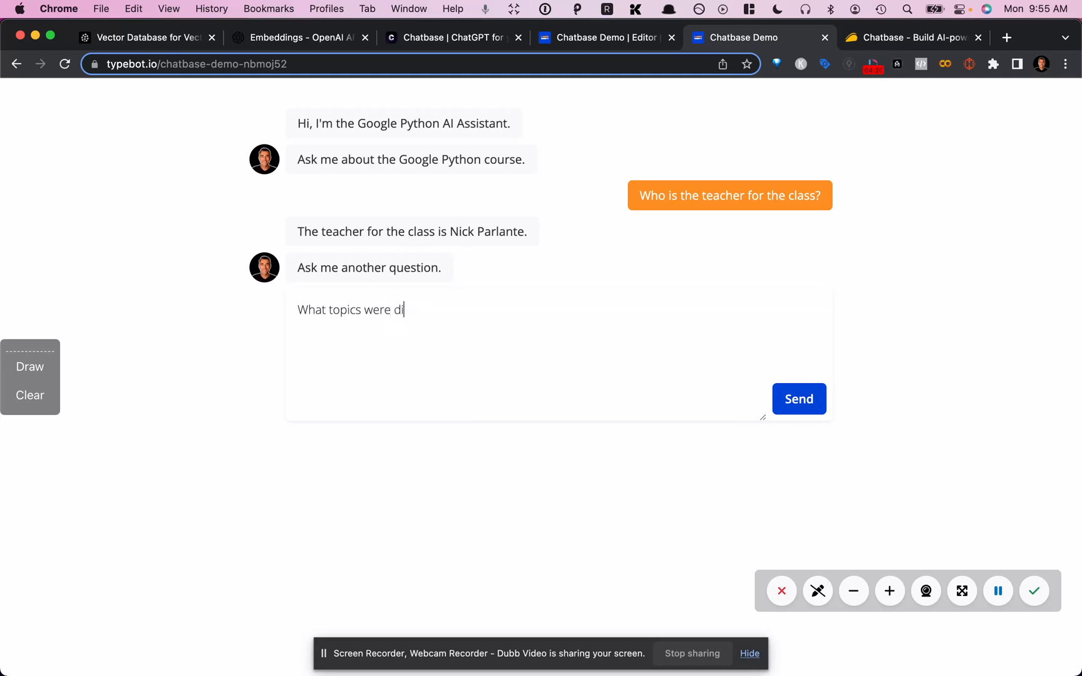
type("scussed?")
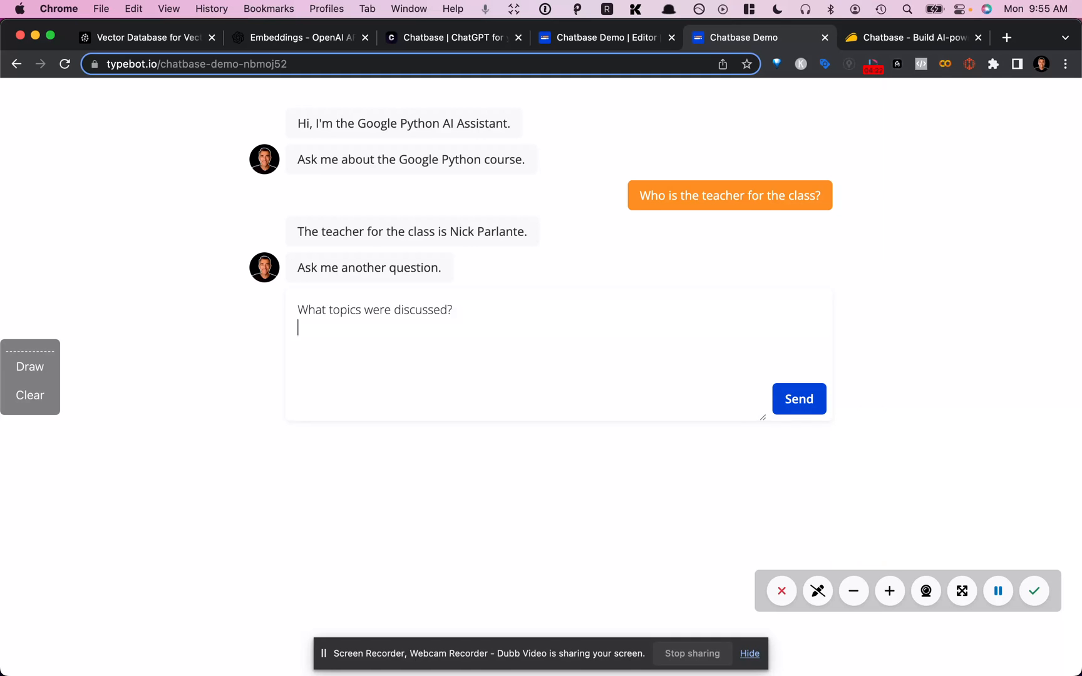
left_click(798, 398)
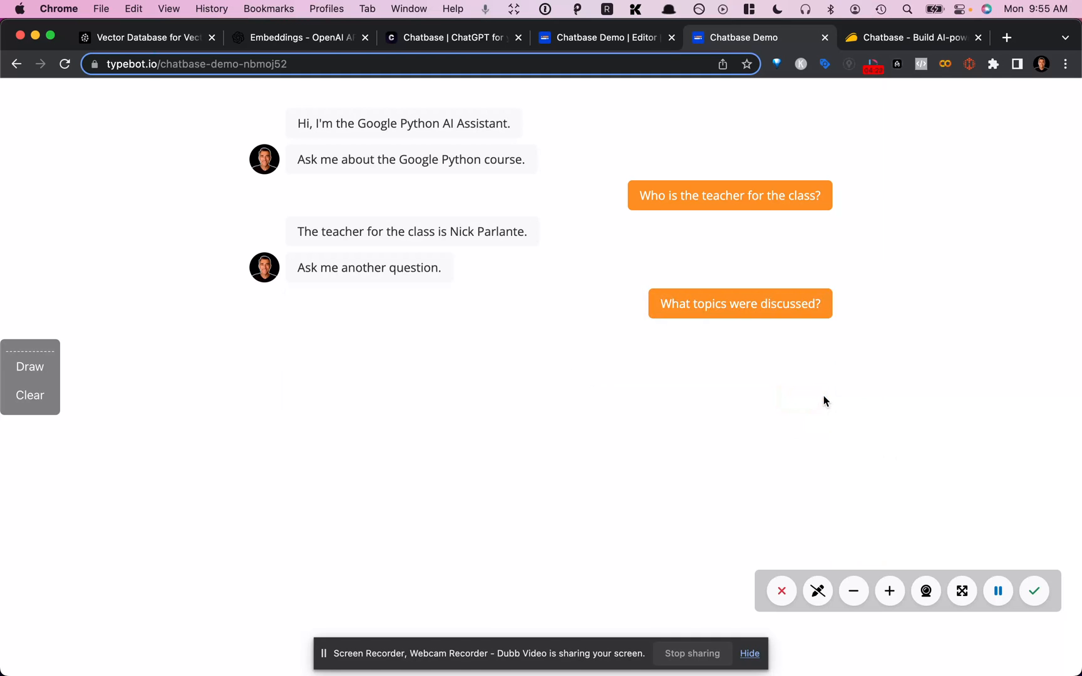
left_click(738, 303)
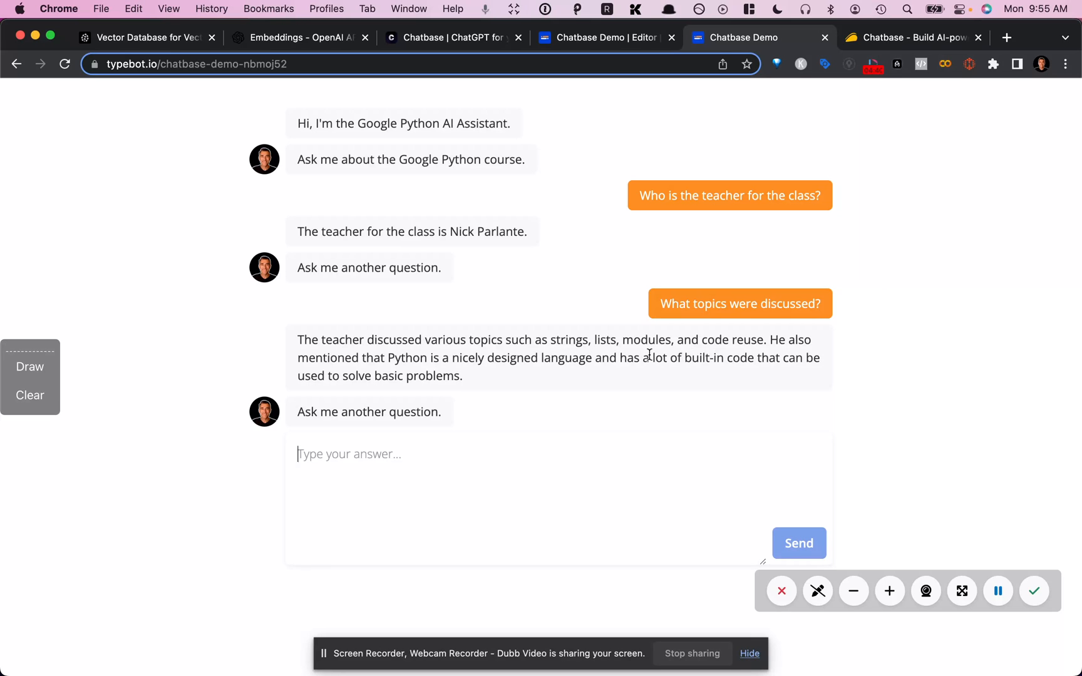
mouse_move(642, 385)
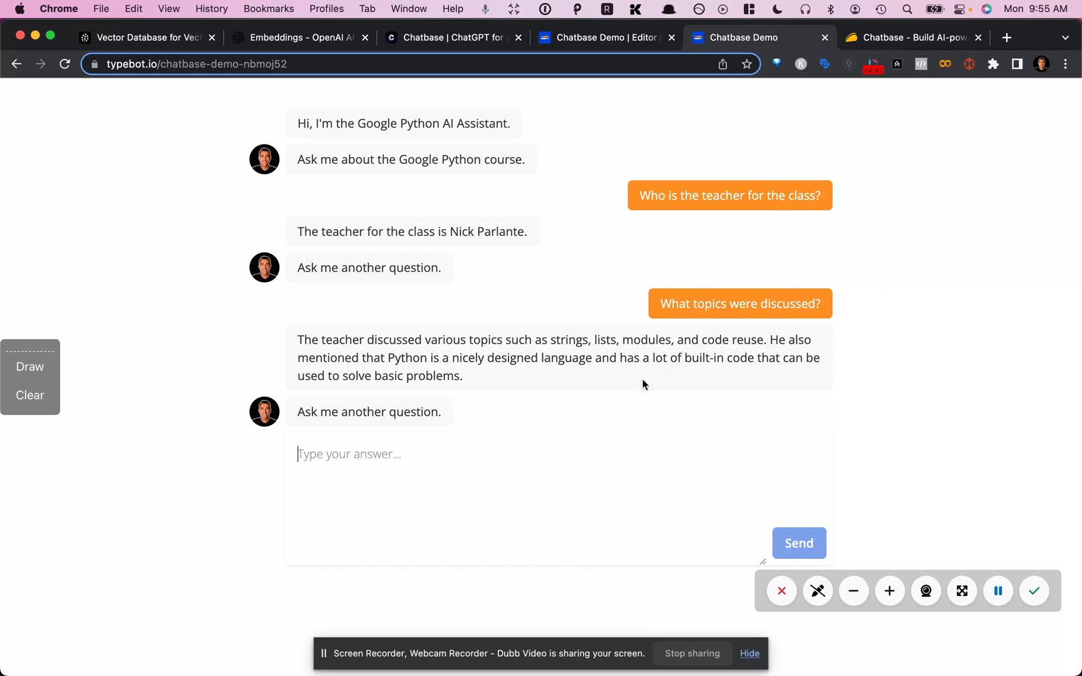
mouse_move(471, 403)
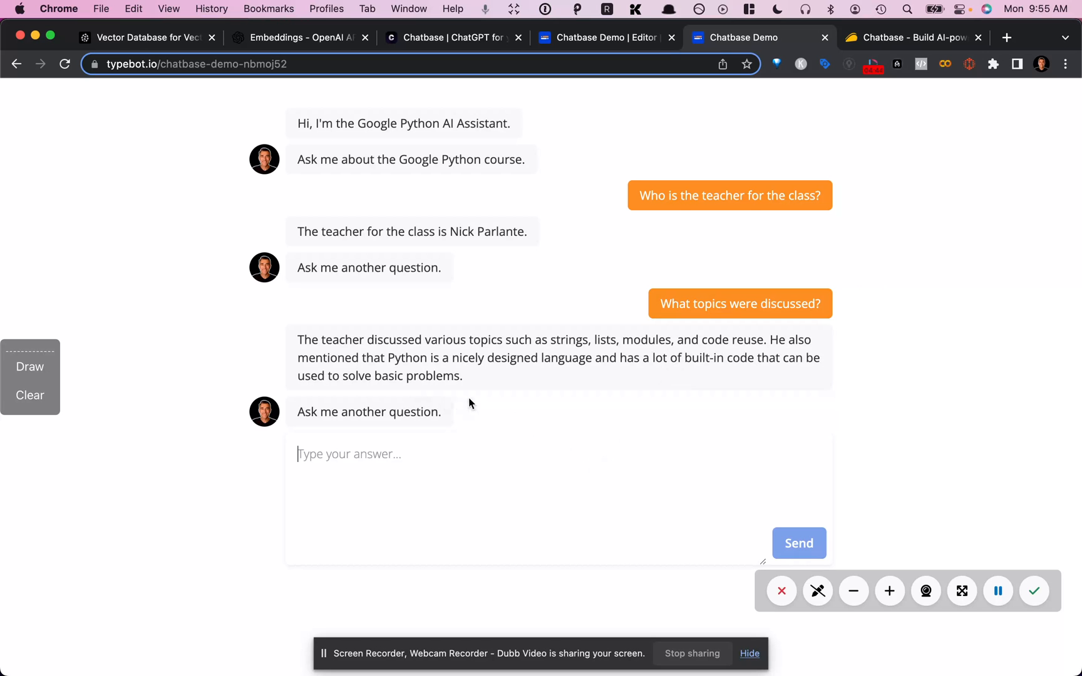
mouse_move(804, 103)
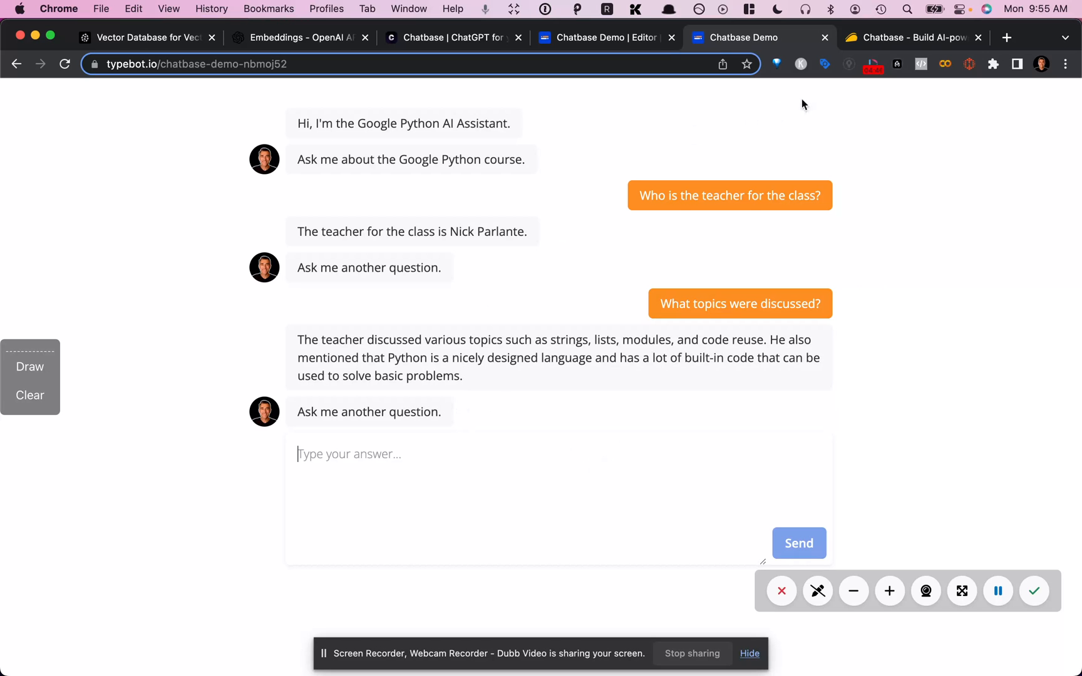
left_click(910, 38)
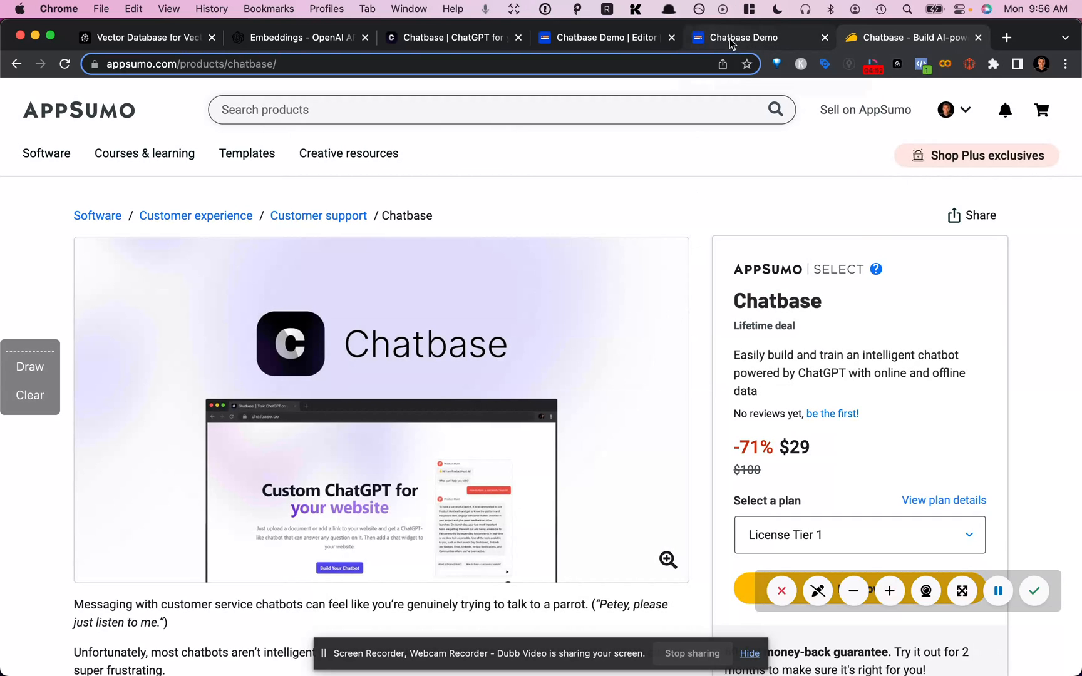
mouse_move(741, 38)
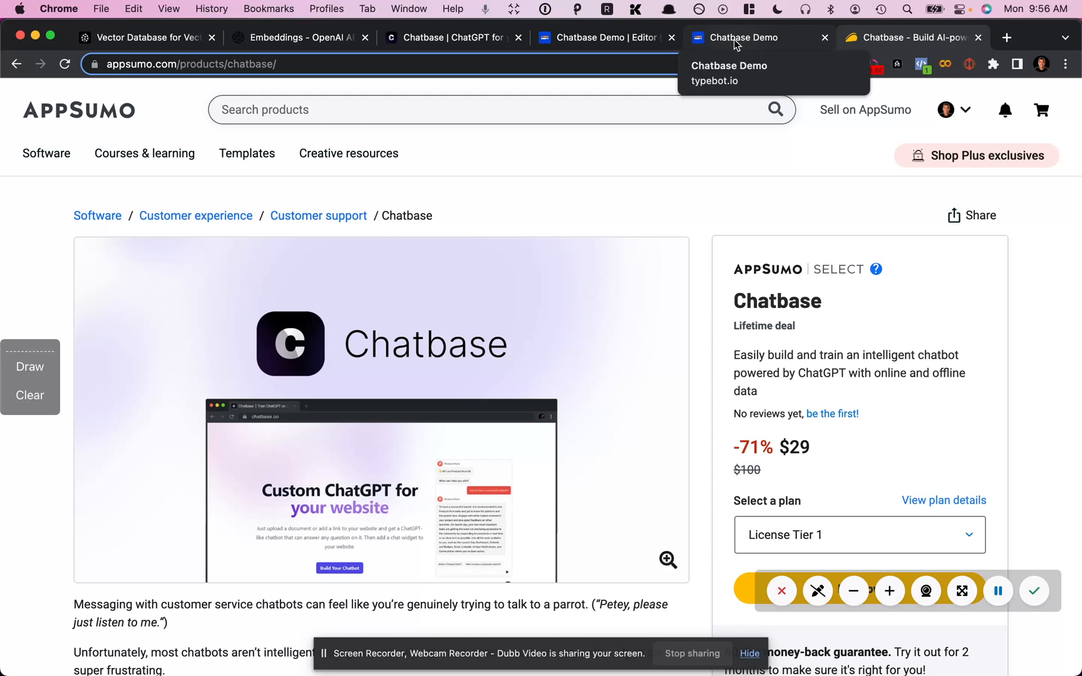
left_click(741, 38)
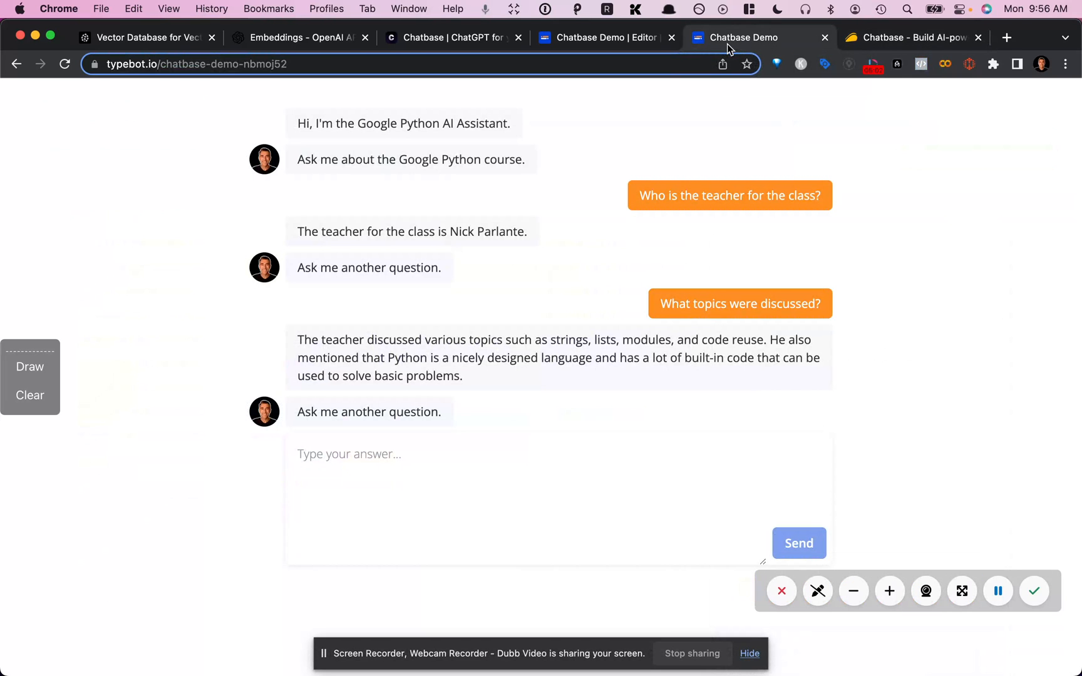
mouse_move(266, 342)
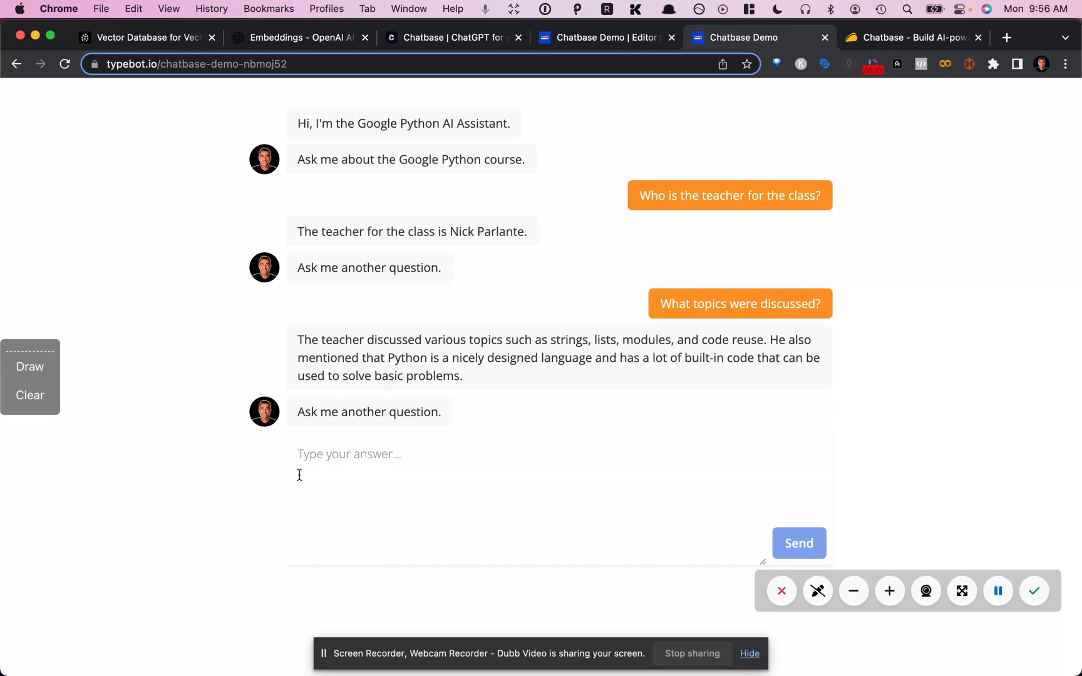
mouse_move(235, 512)
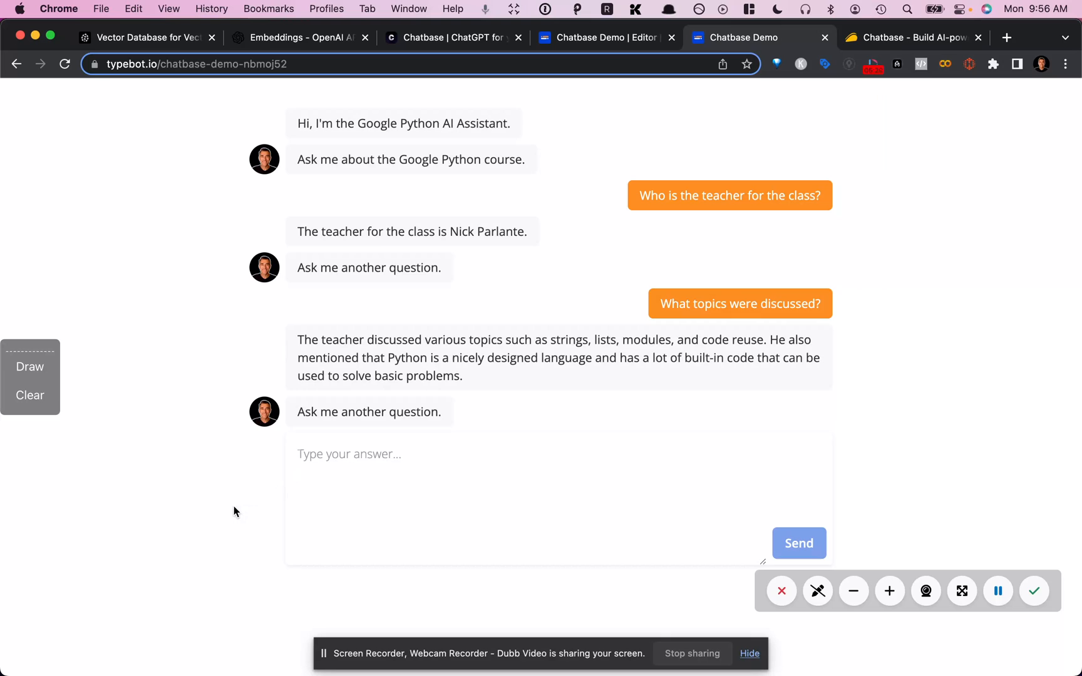
mouse_move(263, 493)
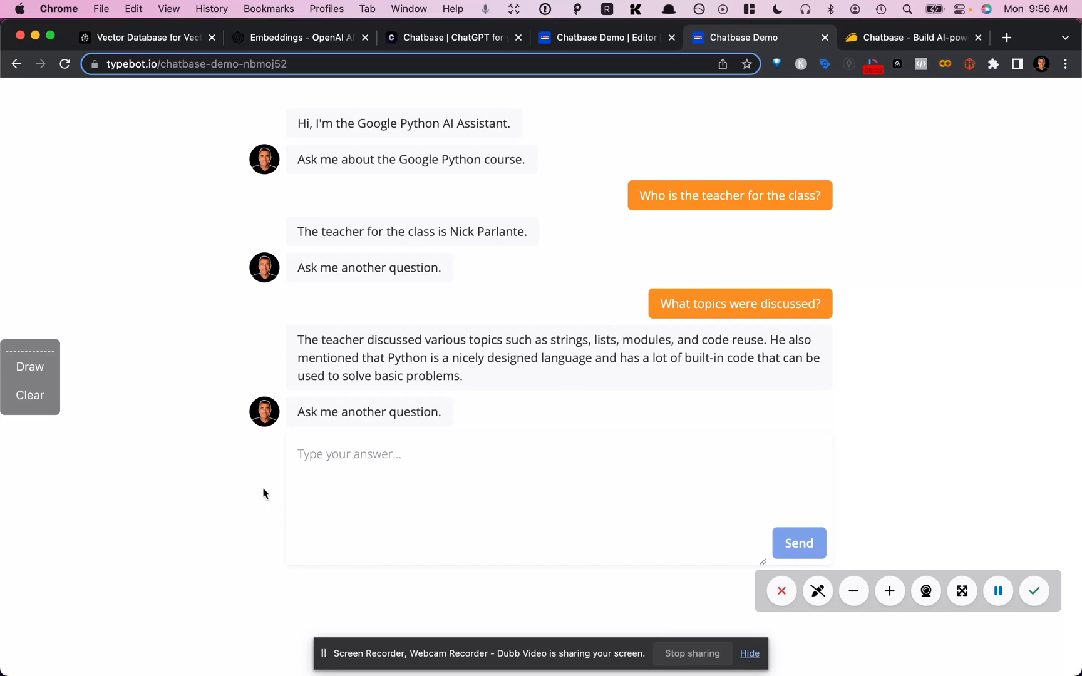
mouse_move(242, 486)
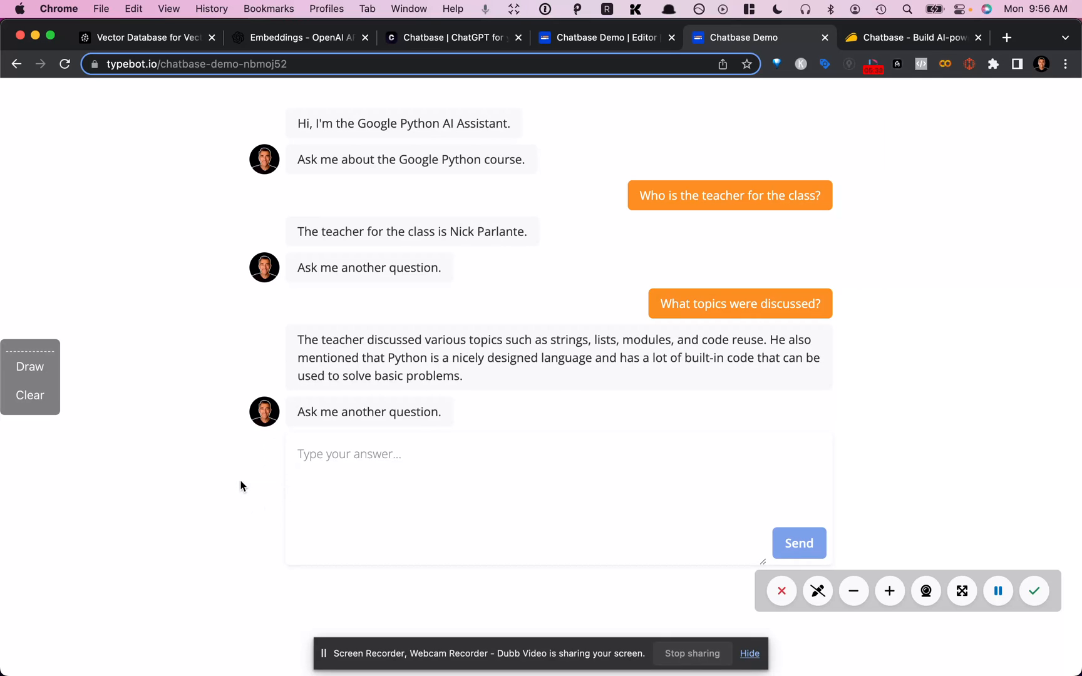